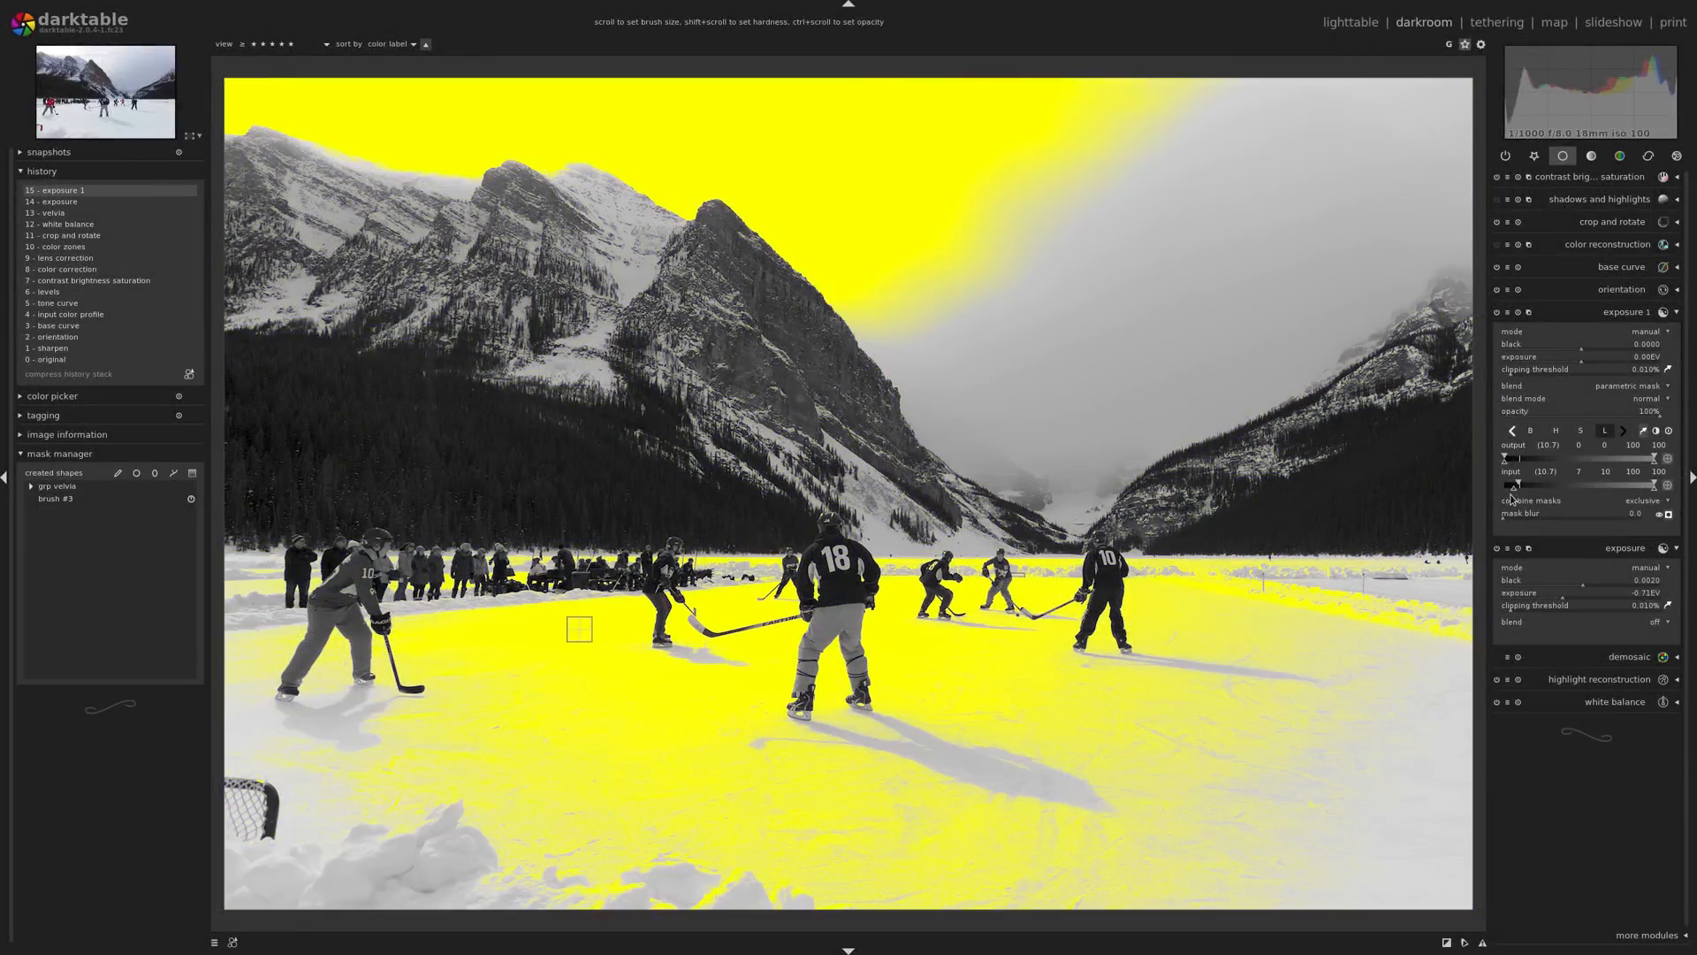
mouse_move(893, 660)
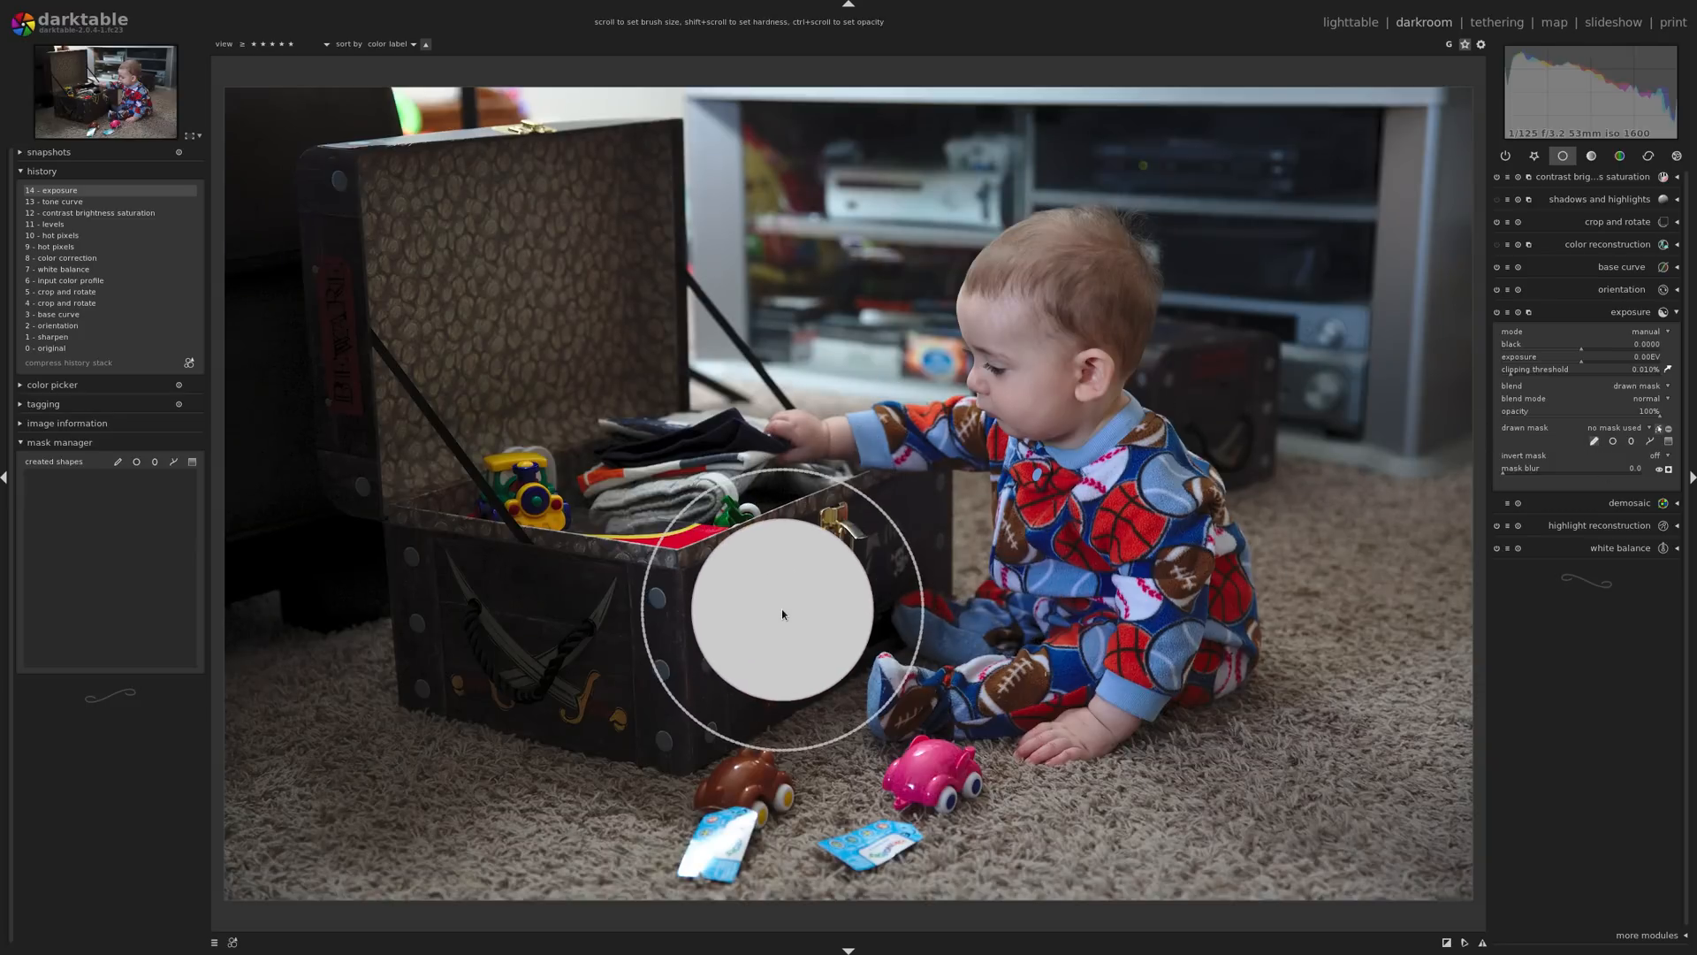
Scroll down the right-hand module panel
scroll(down, 3)
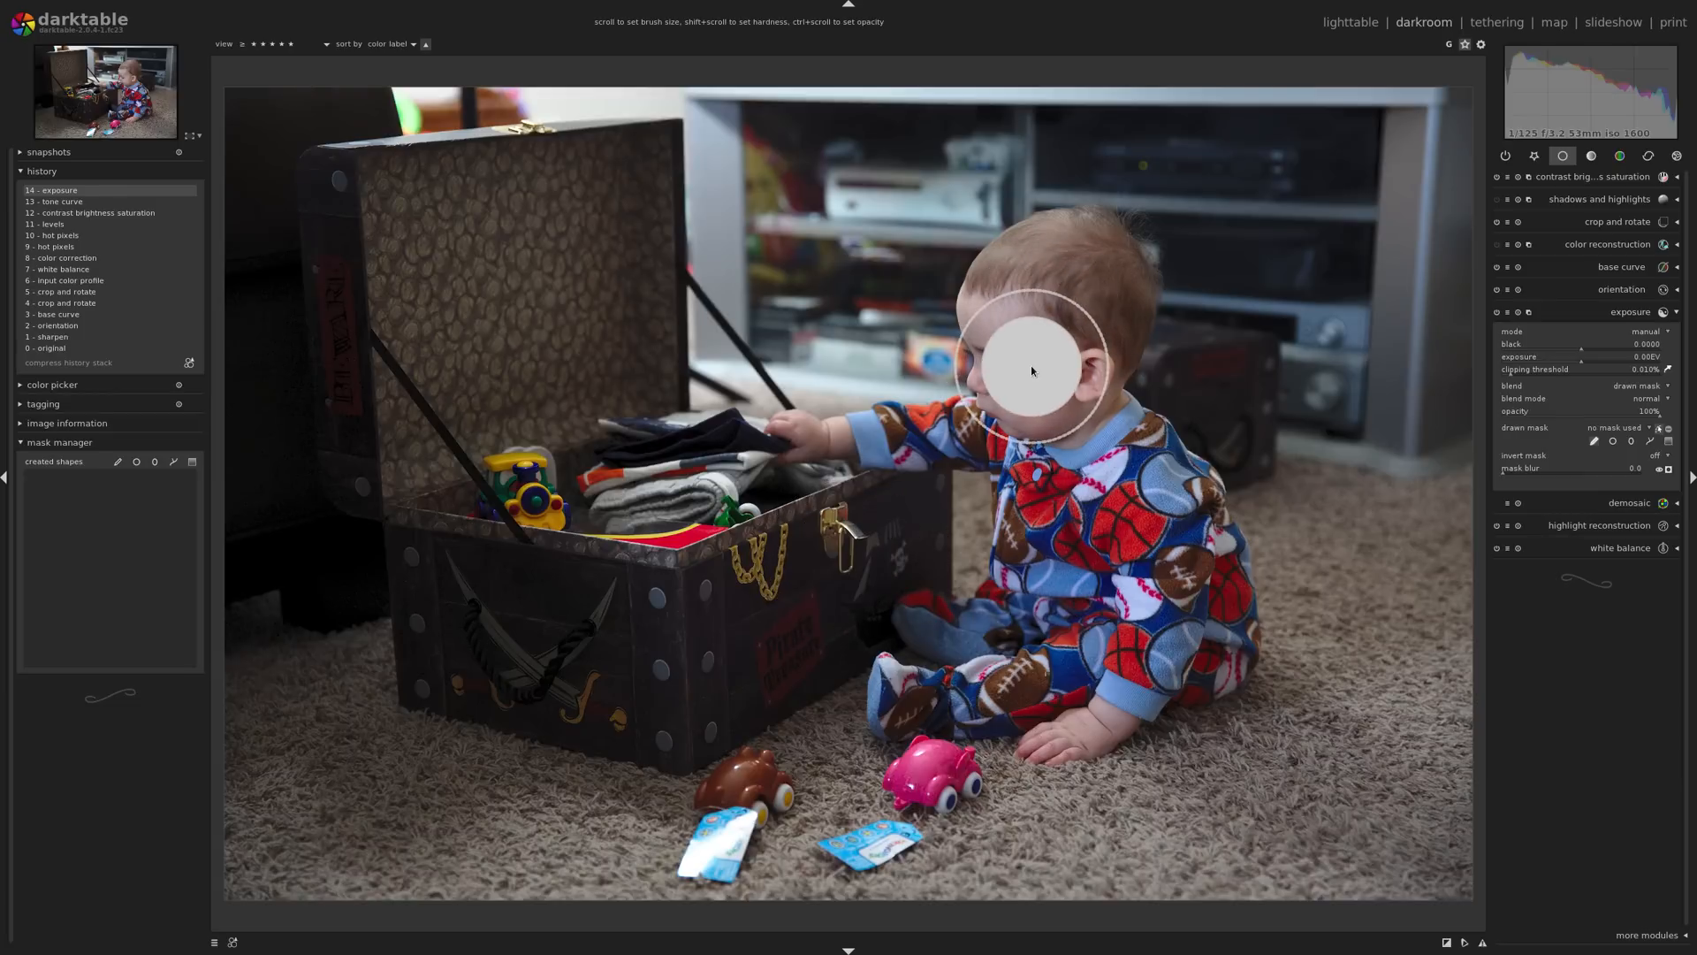
mouse_move(914, 529)
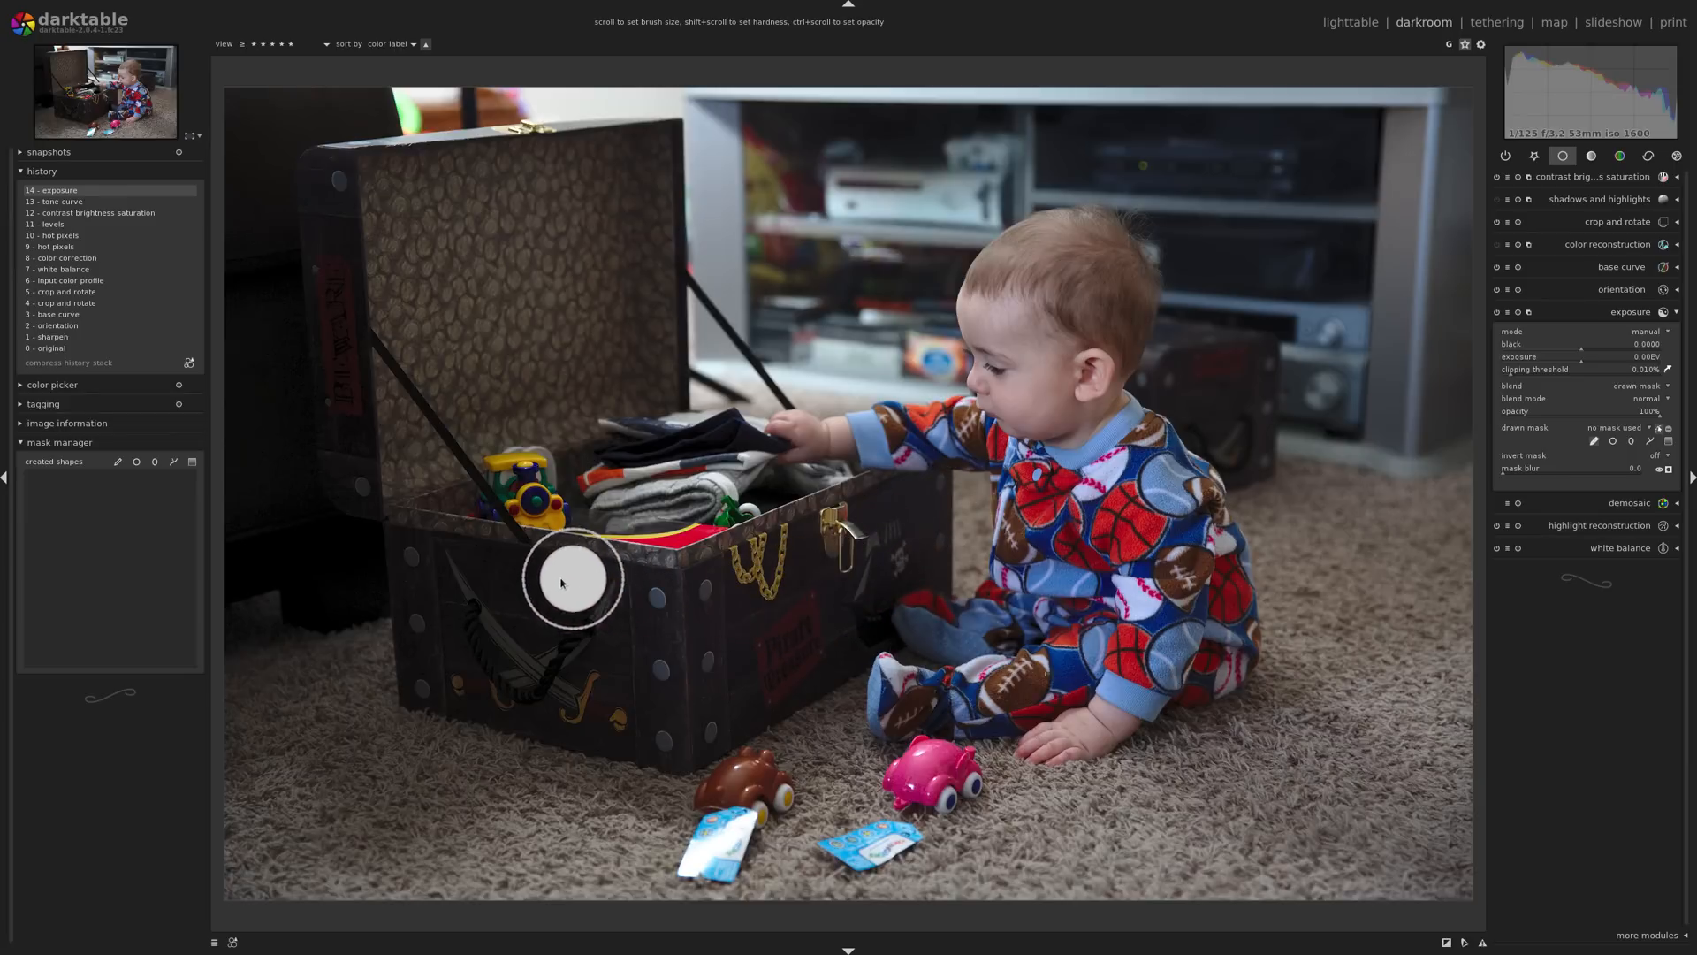
mouse_move(557, 740)
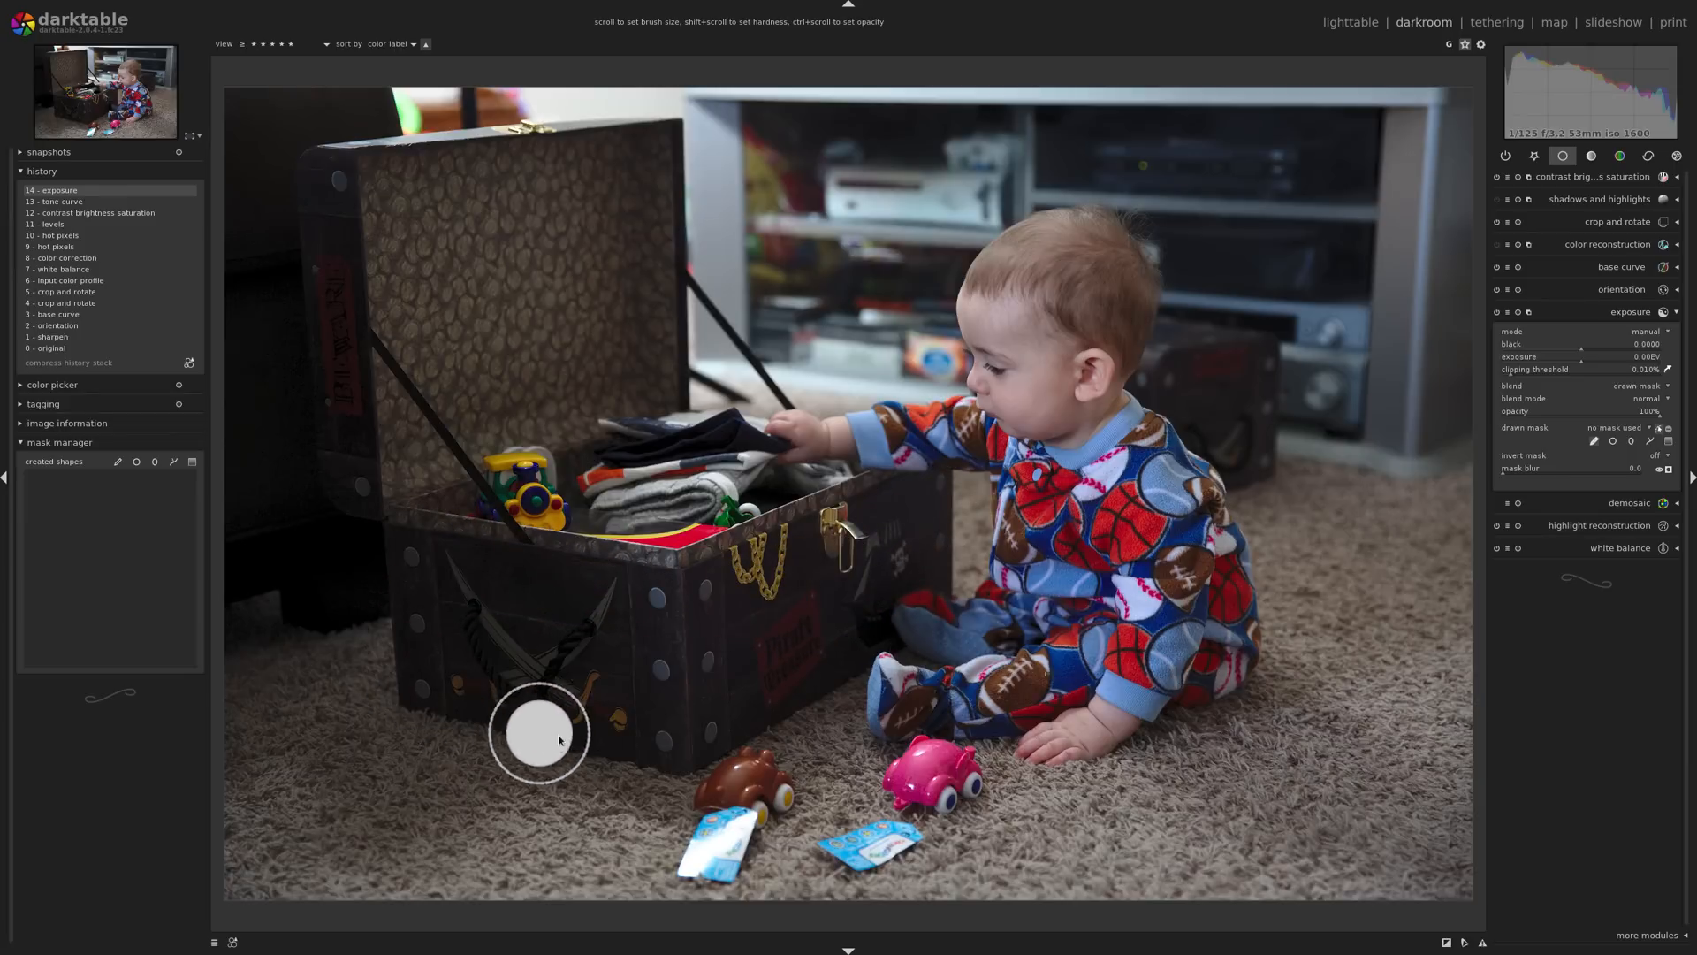
mouse_move(464, 643)
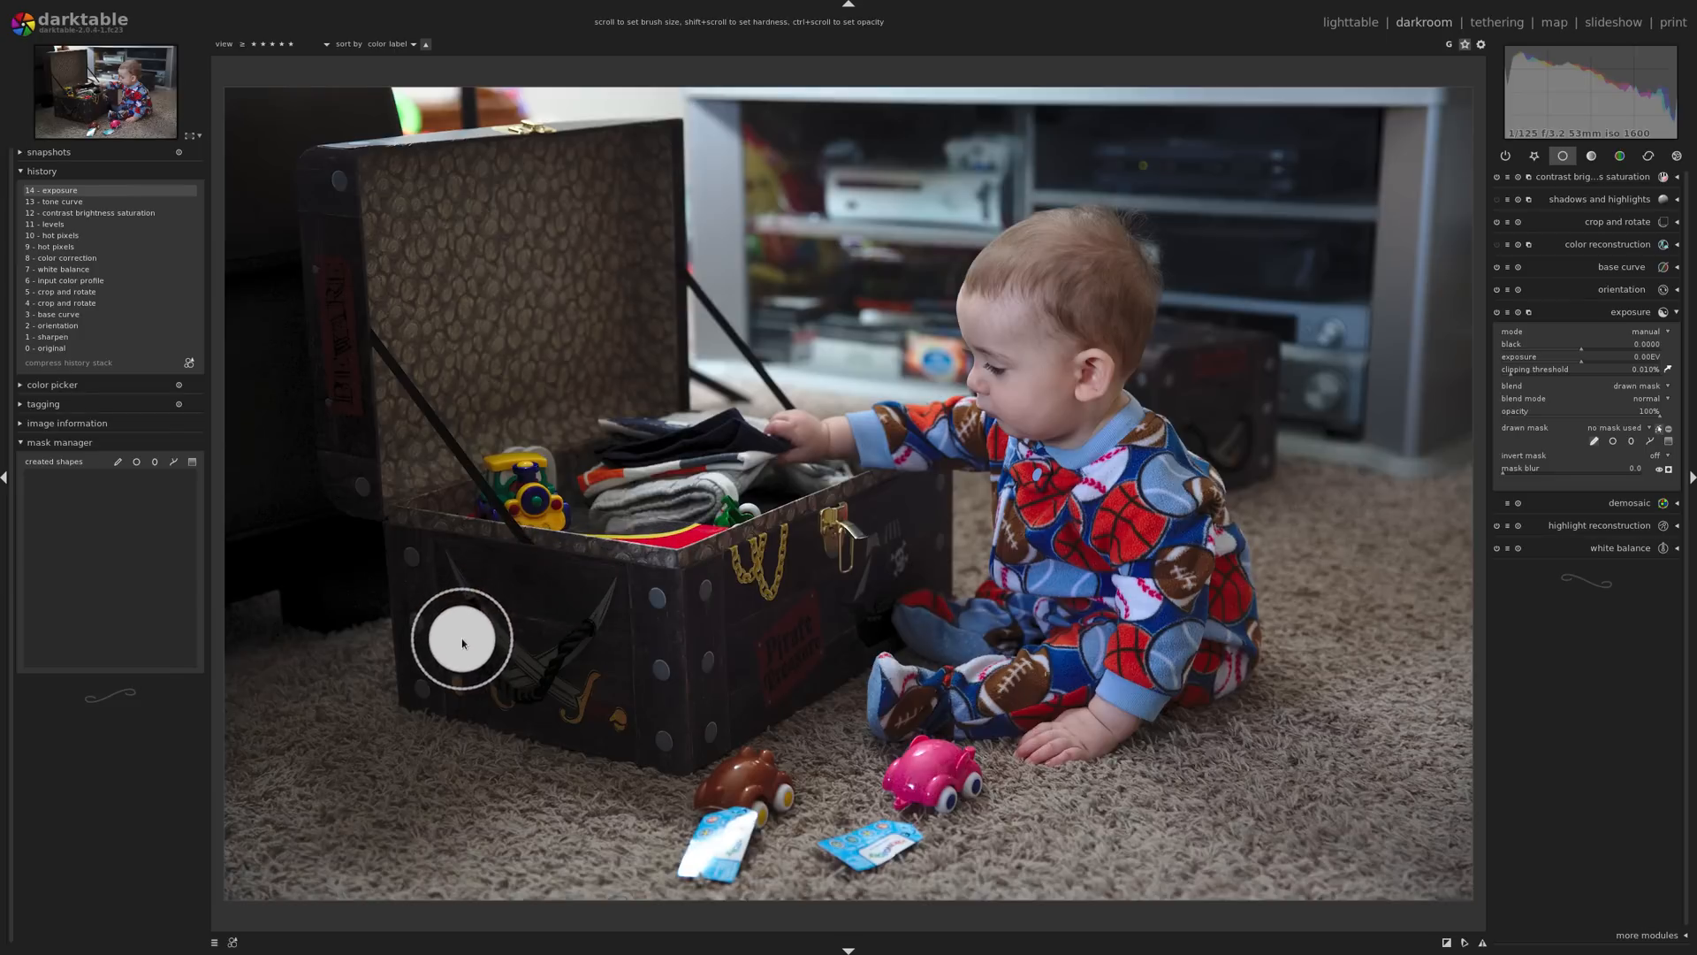
mouse_move(433, 690)
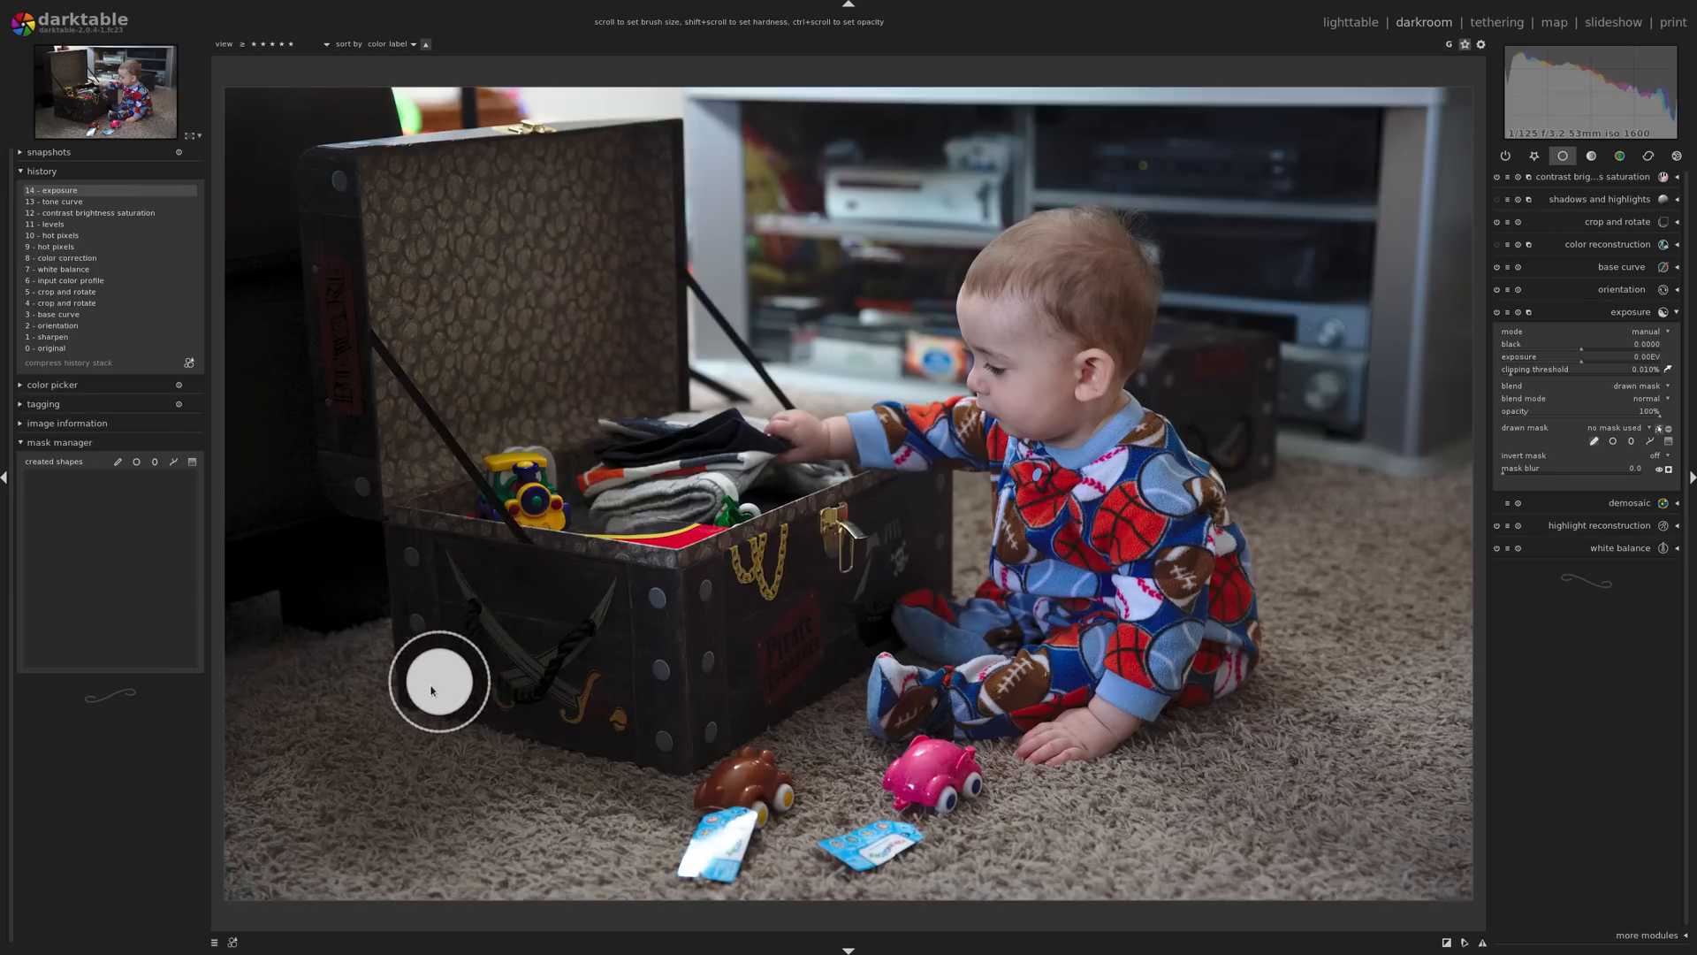
mouse_move(452, 672)
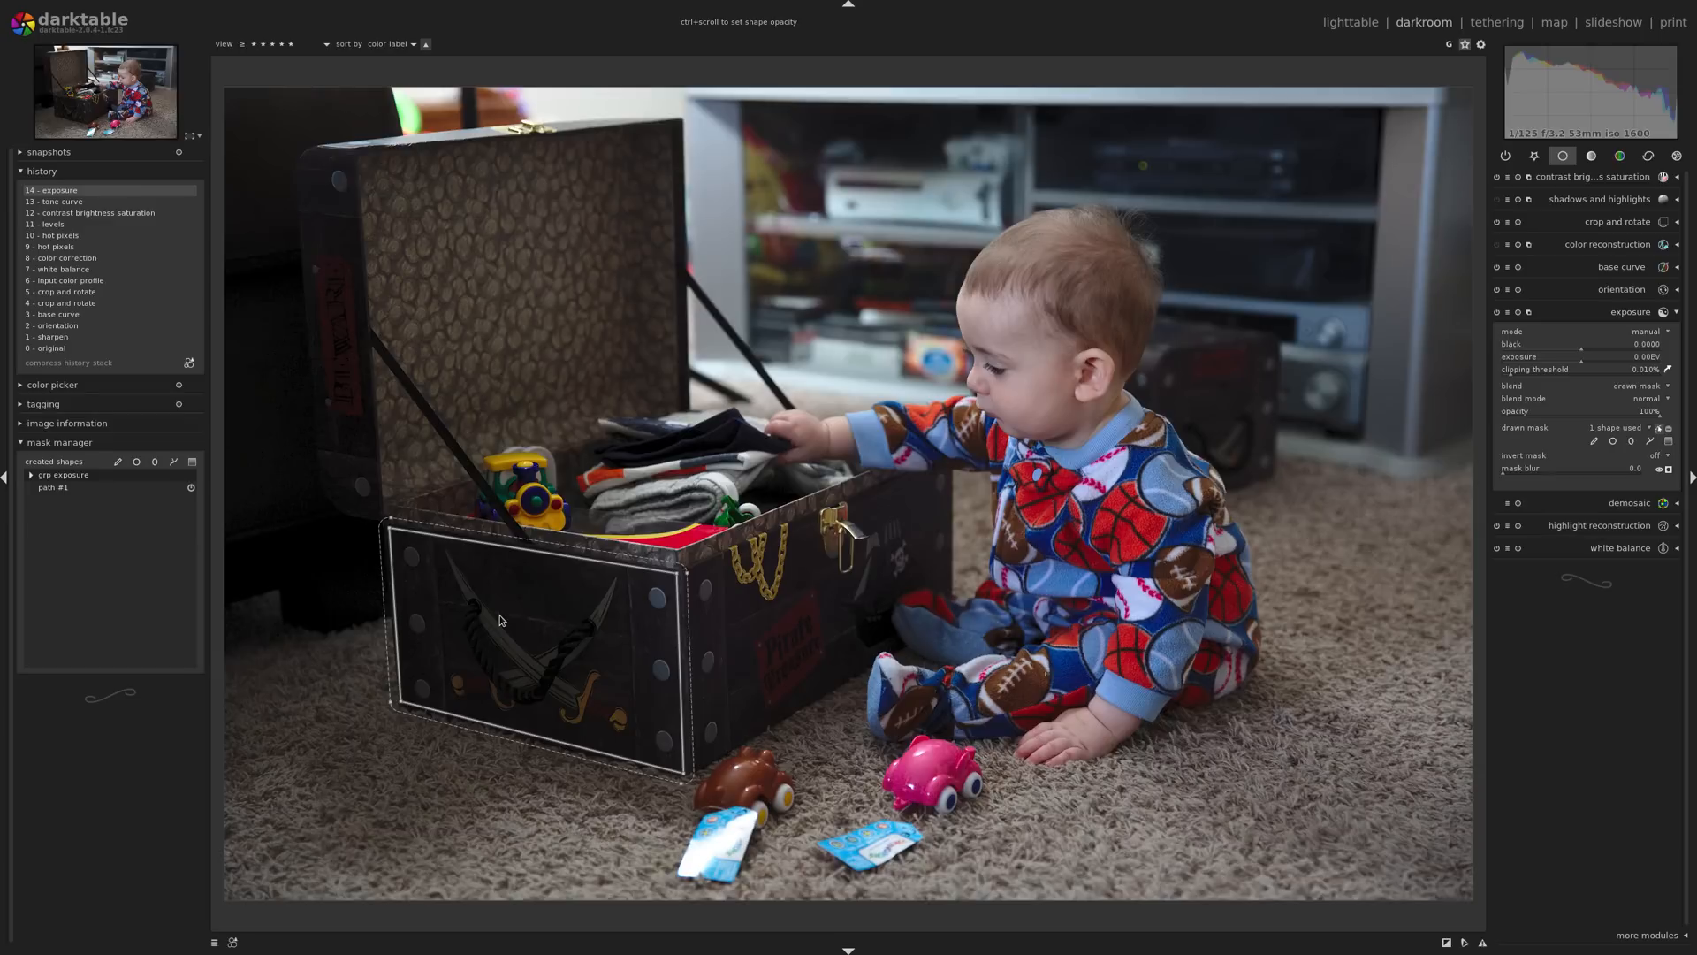
mouse_move(524, 634)
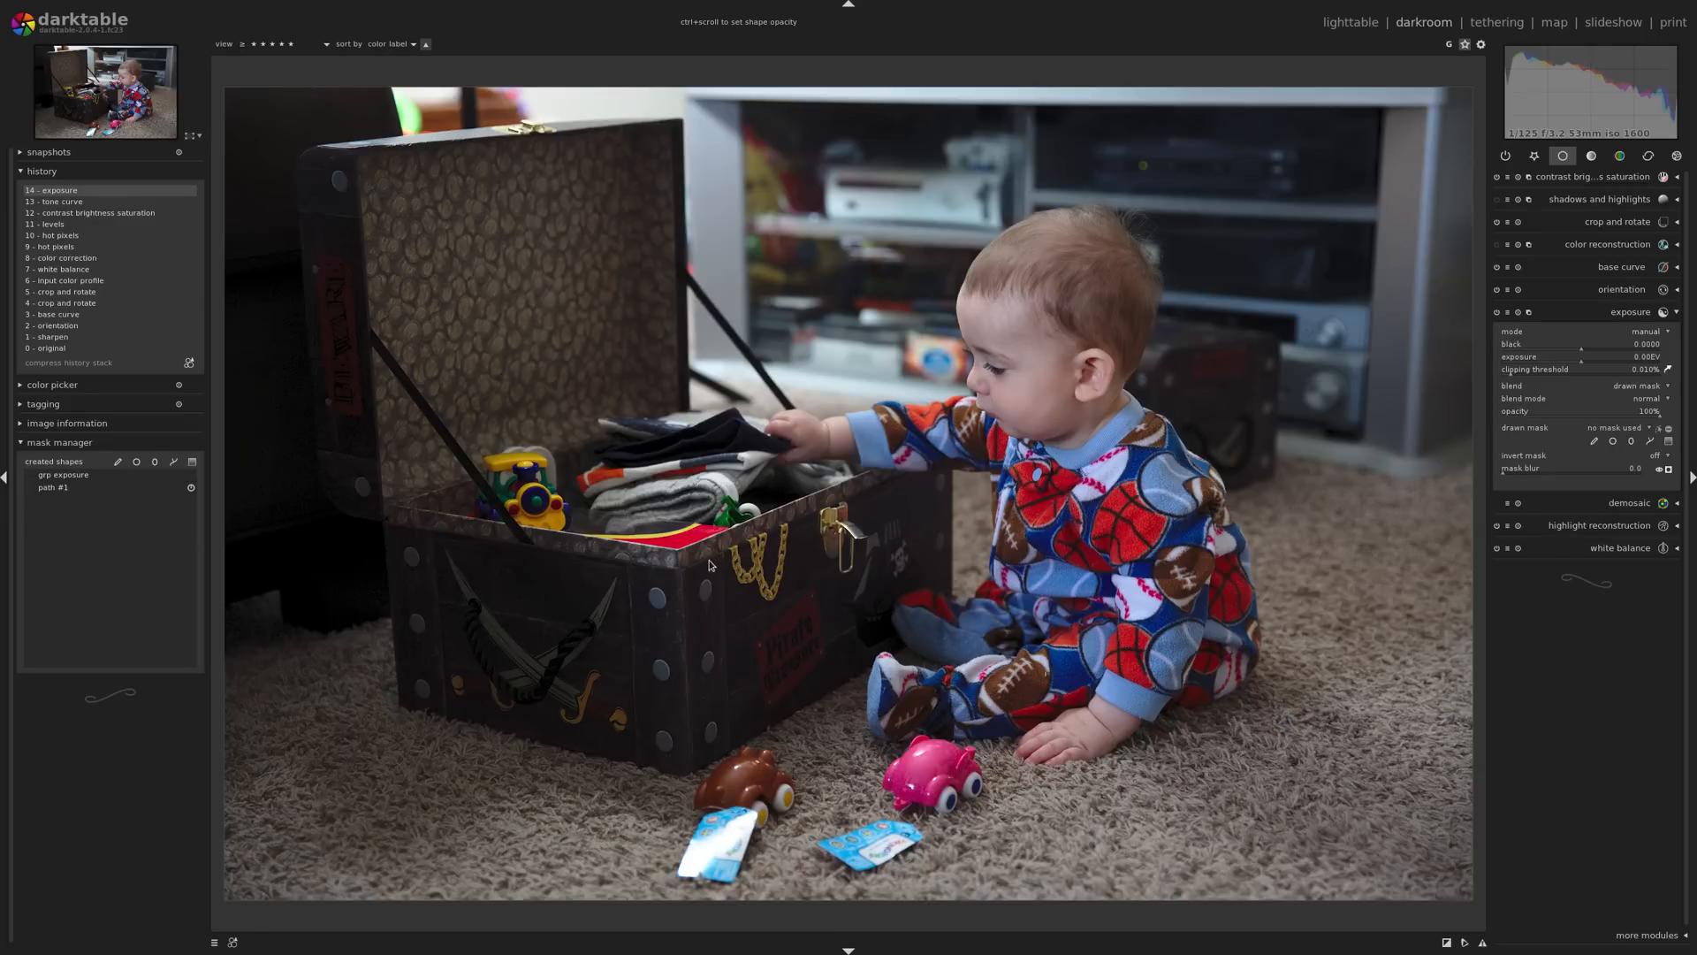
mouse_move(978, 328)
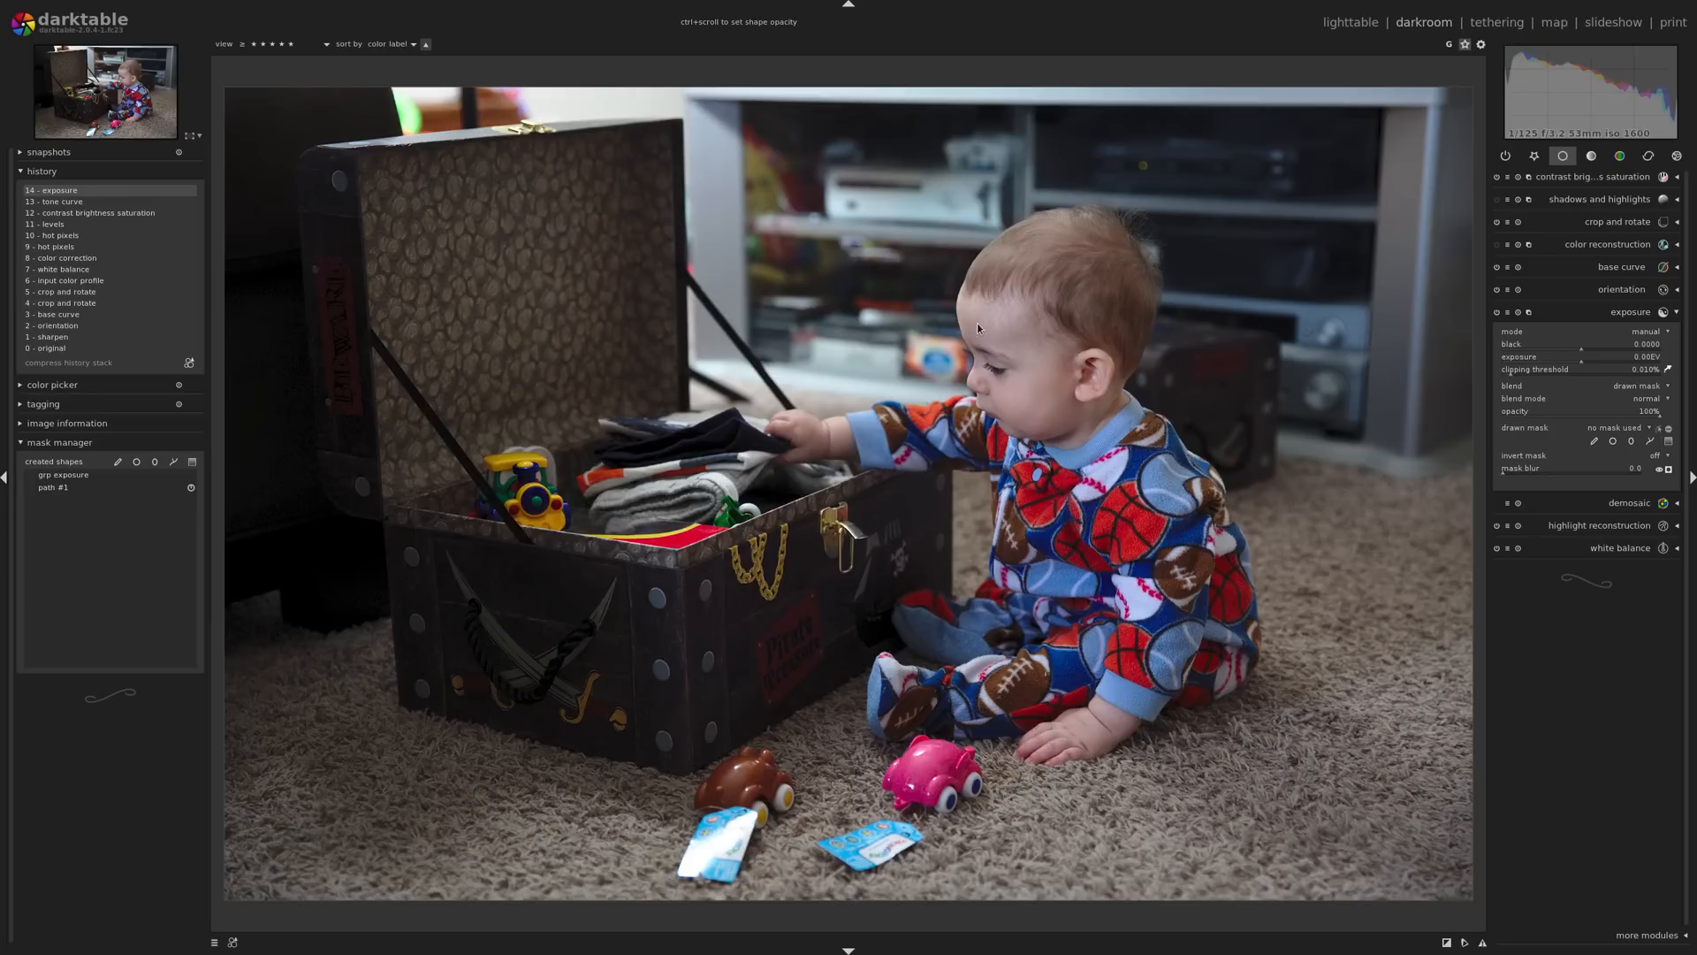
mouse_move(1089, 236)
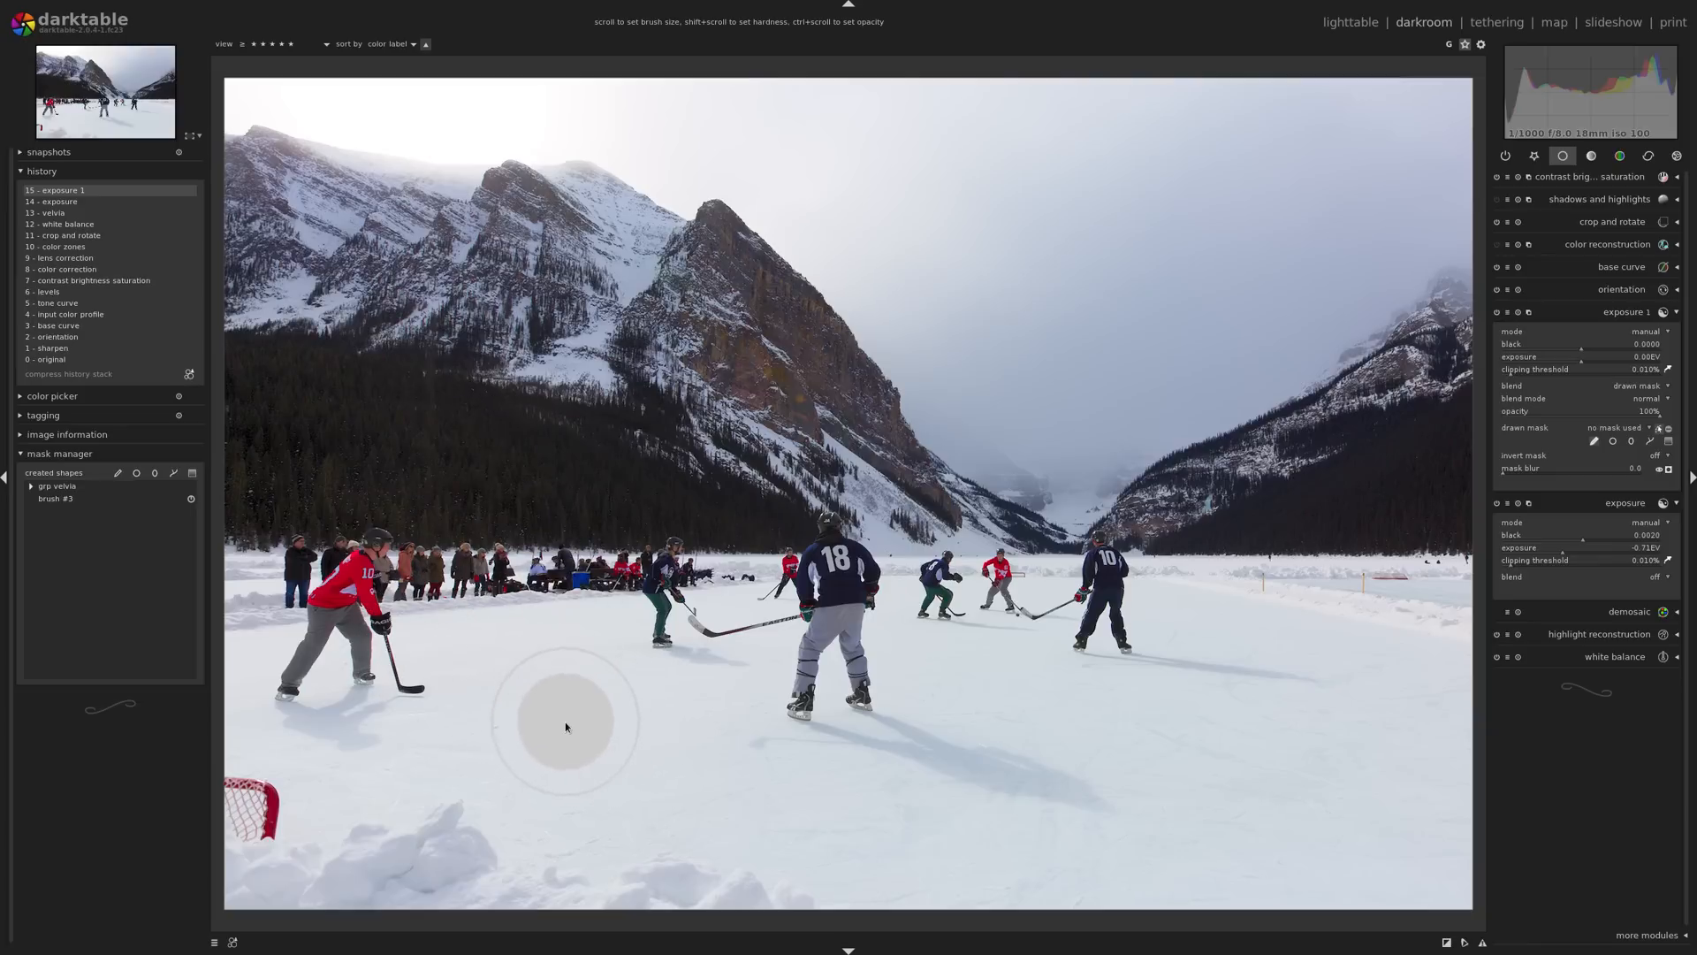
mouse_move(1022, 770)
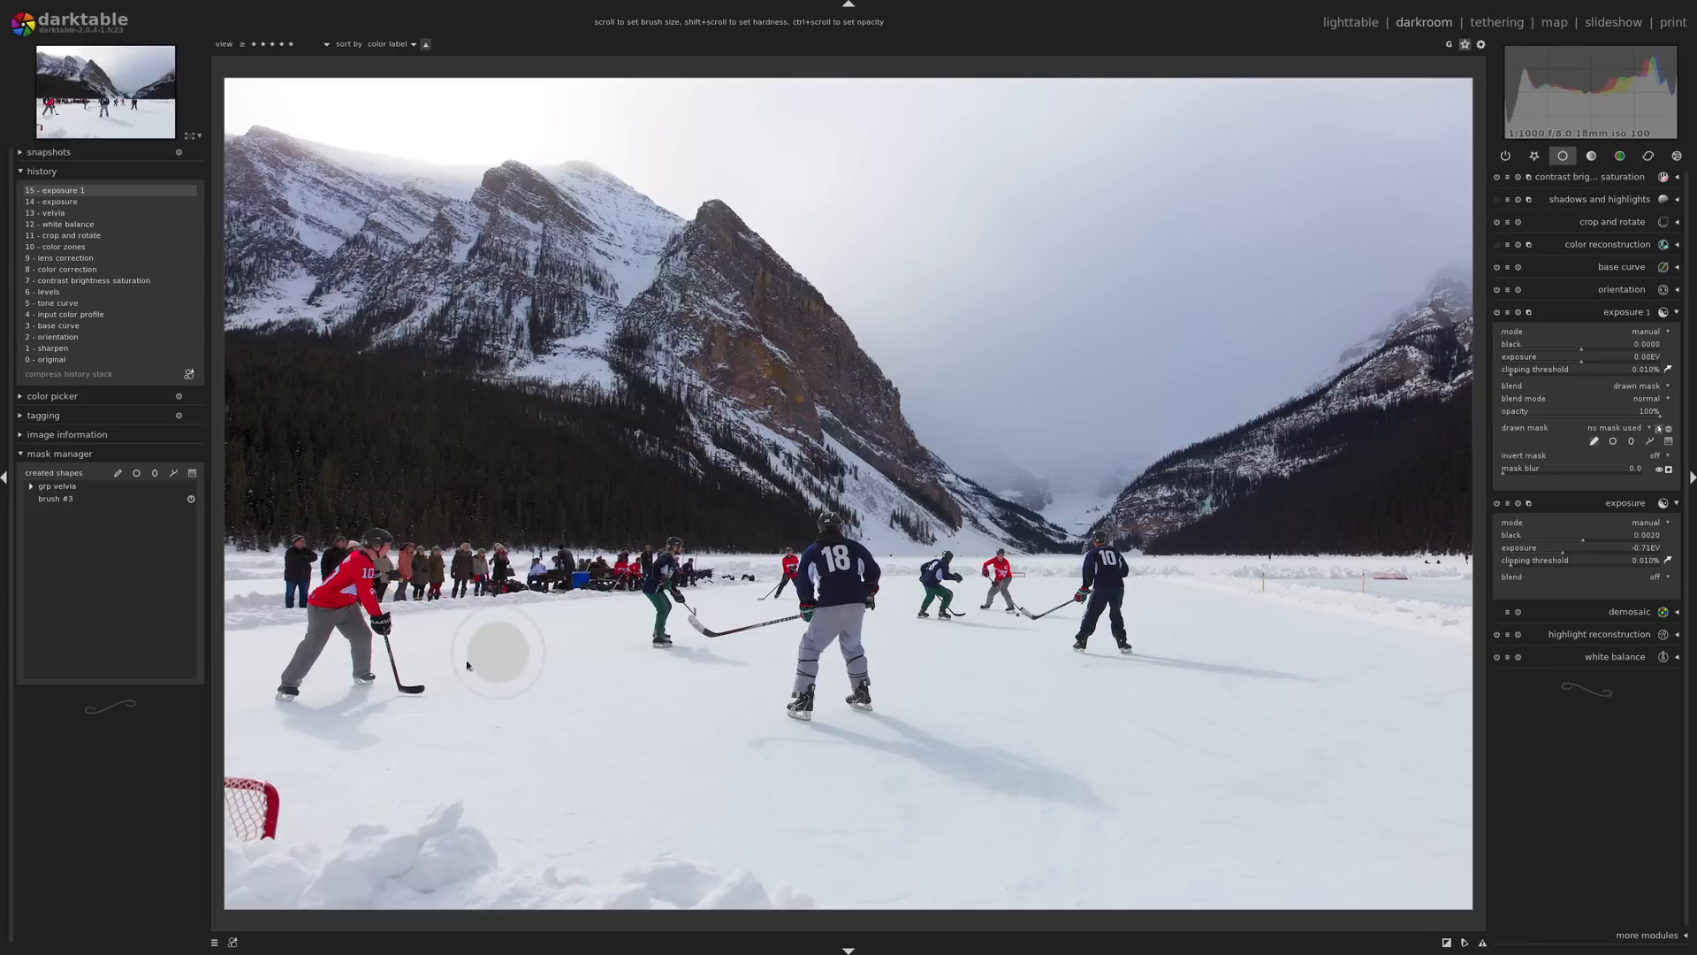
mouse_move(701, 688)
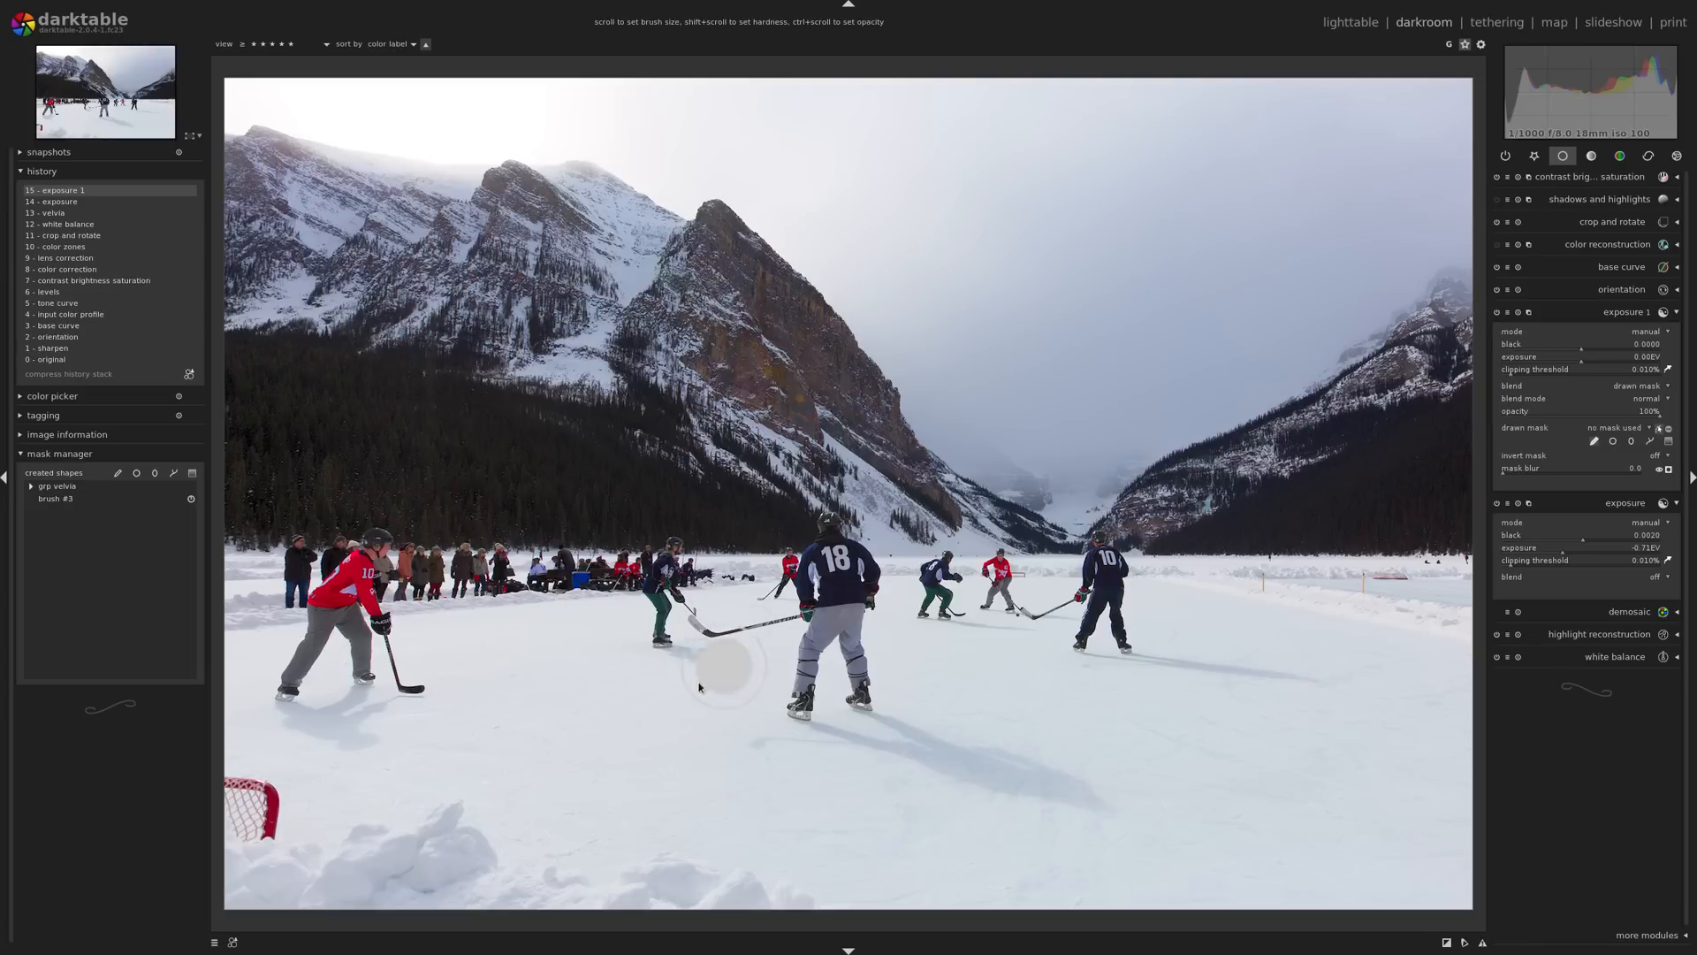
mouse_move(695, 785)
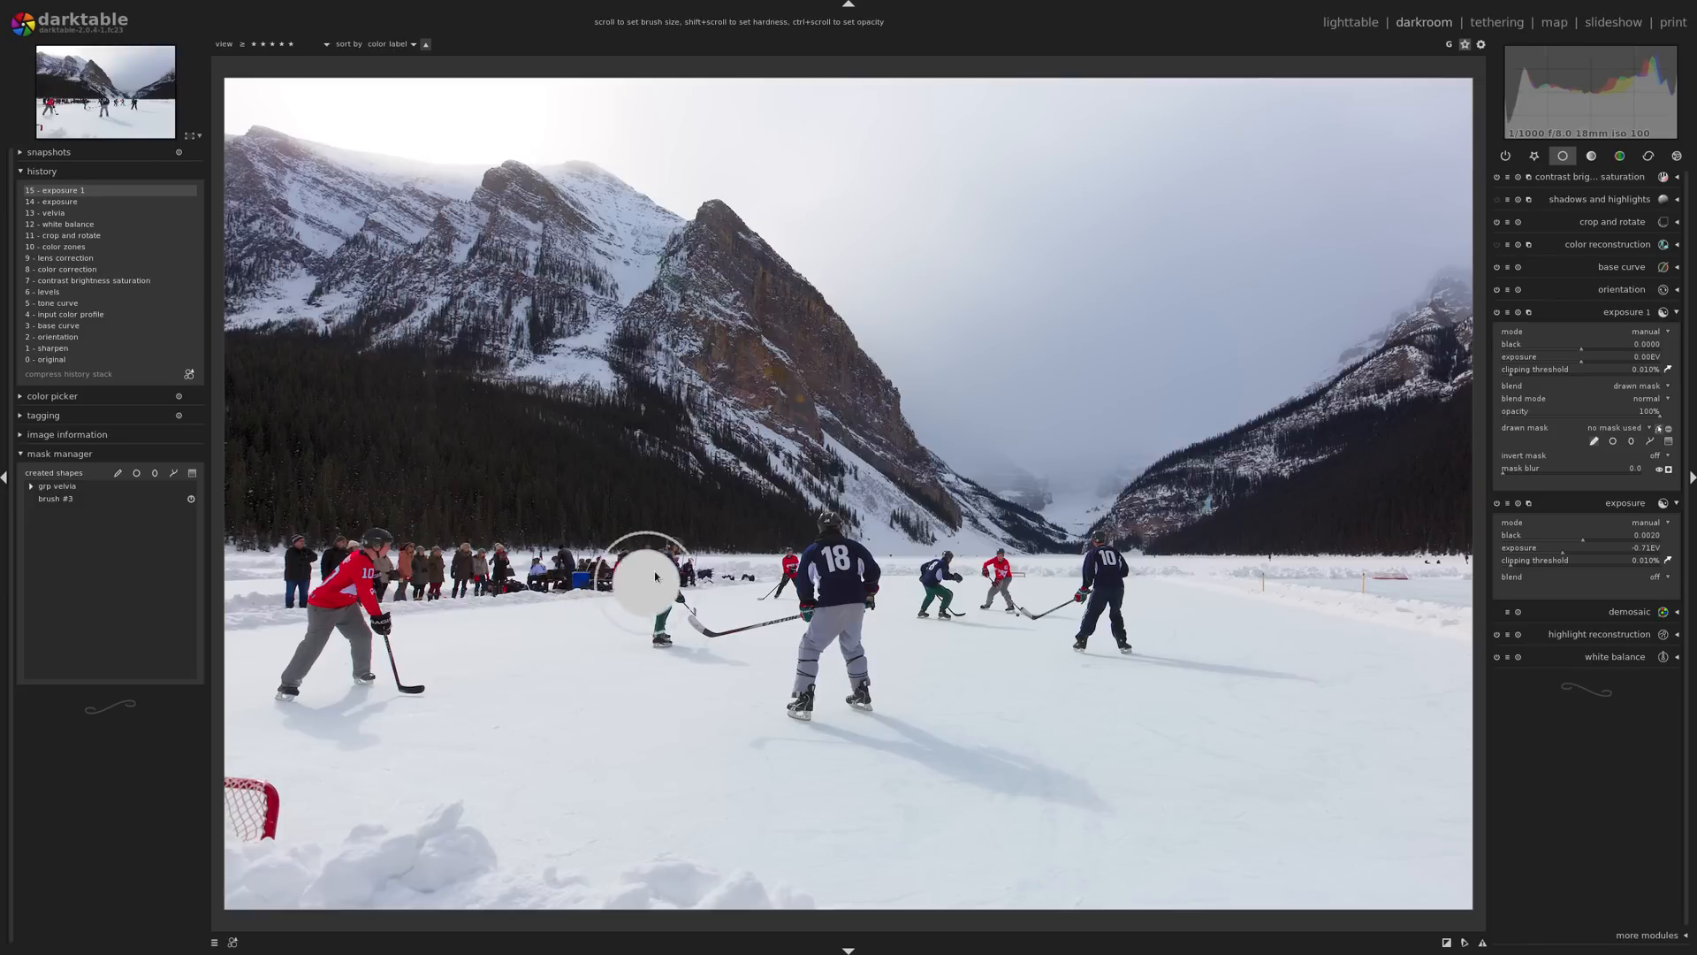
mouse_move(888, 670)
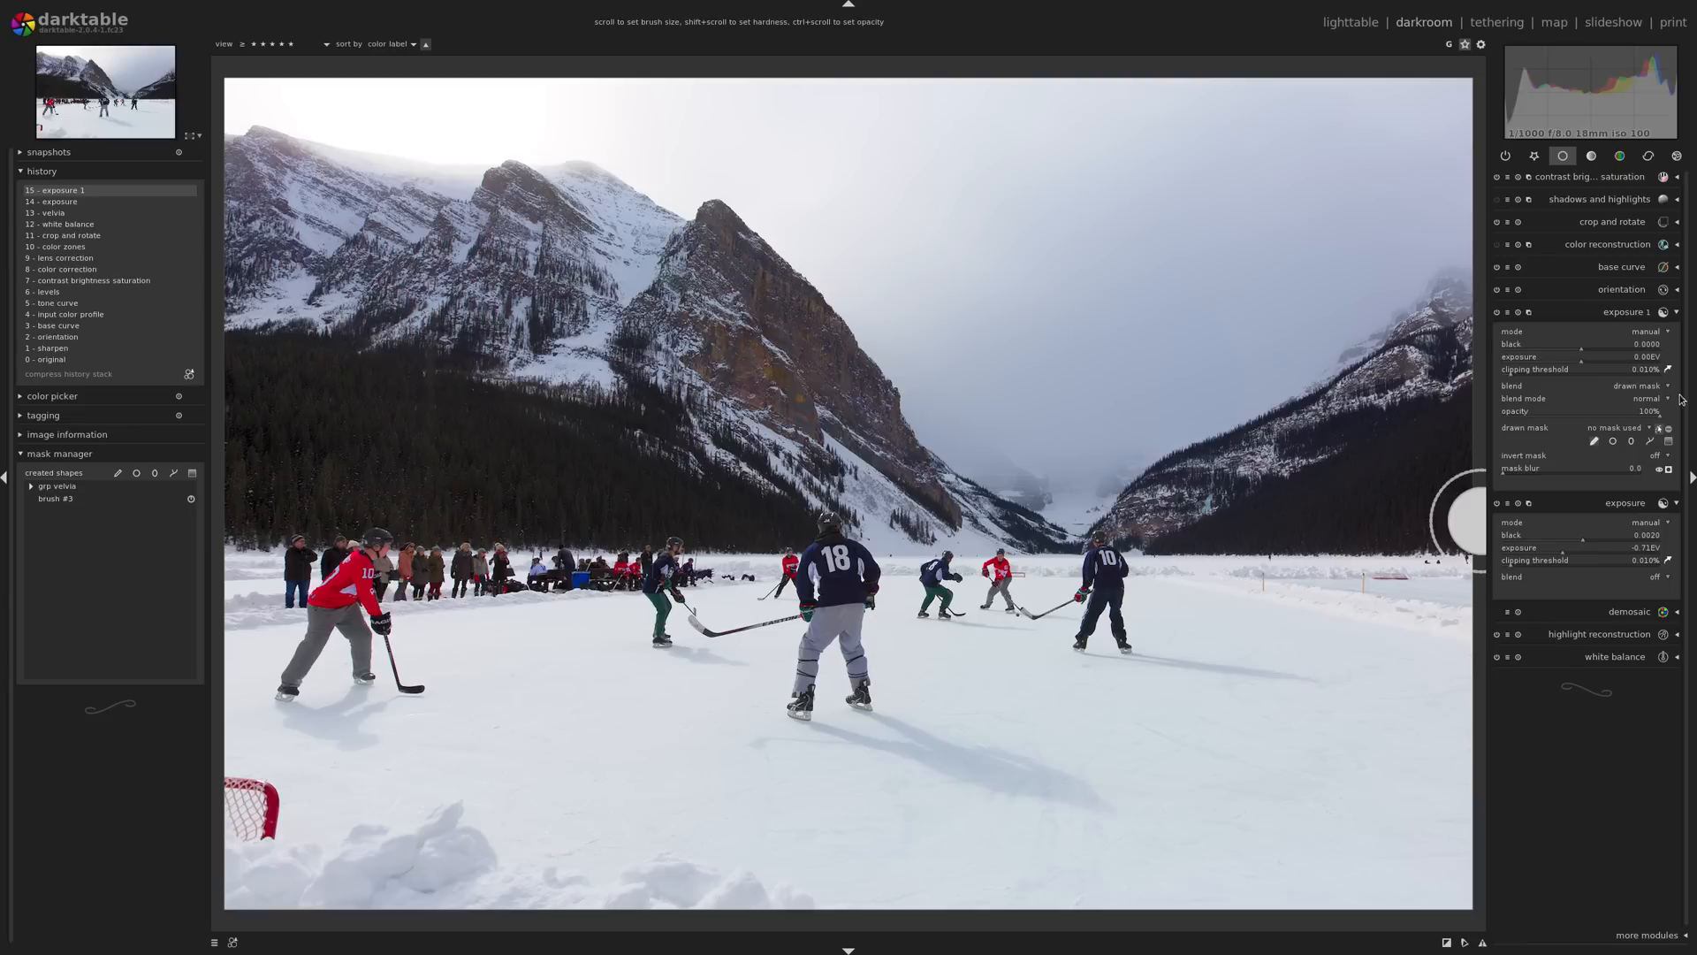
Set exposure 1's blending to parametric mask and adjust a channel slider
click(1637, 385)
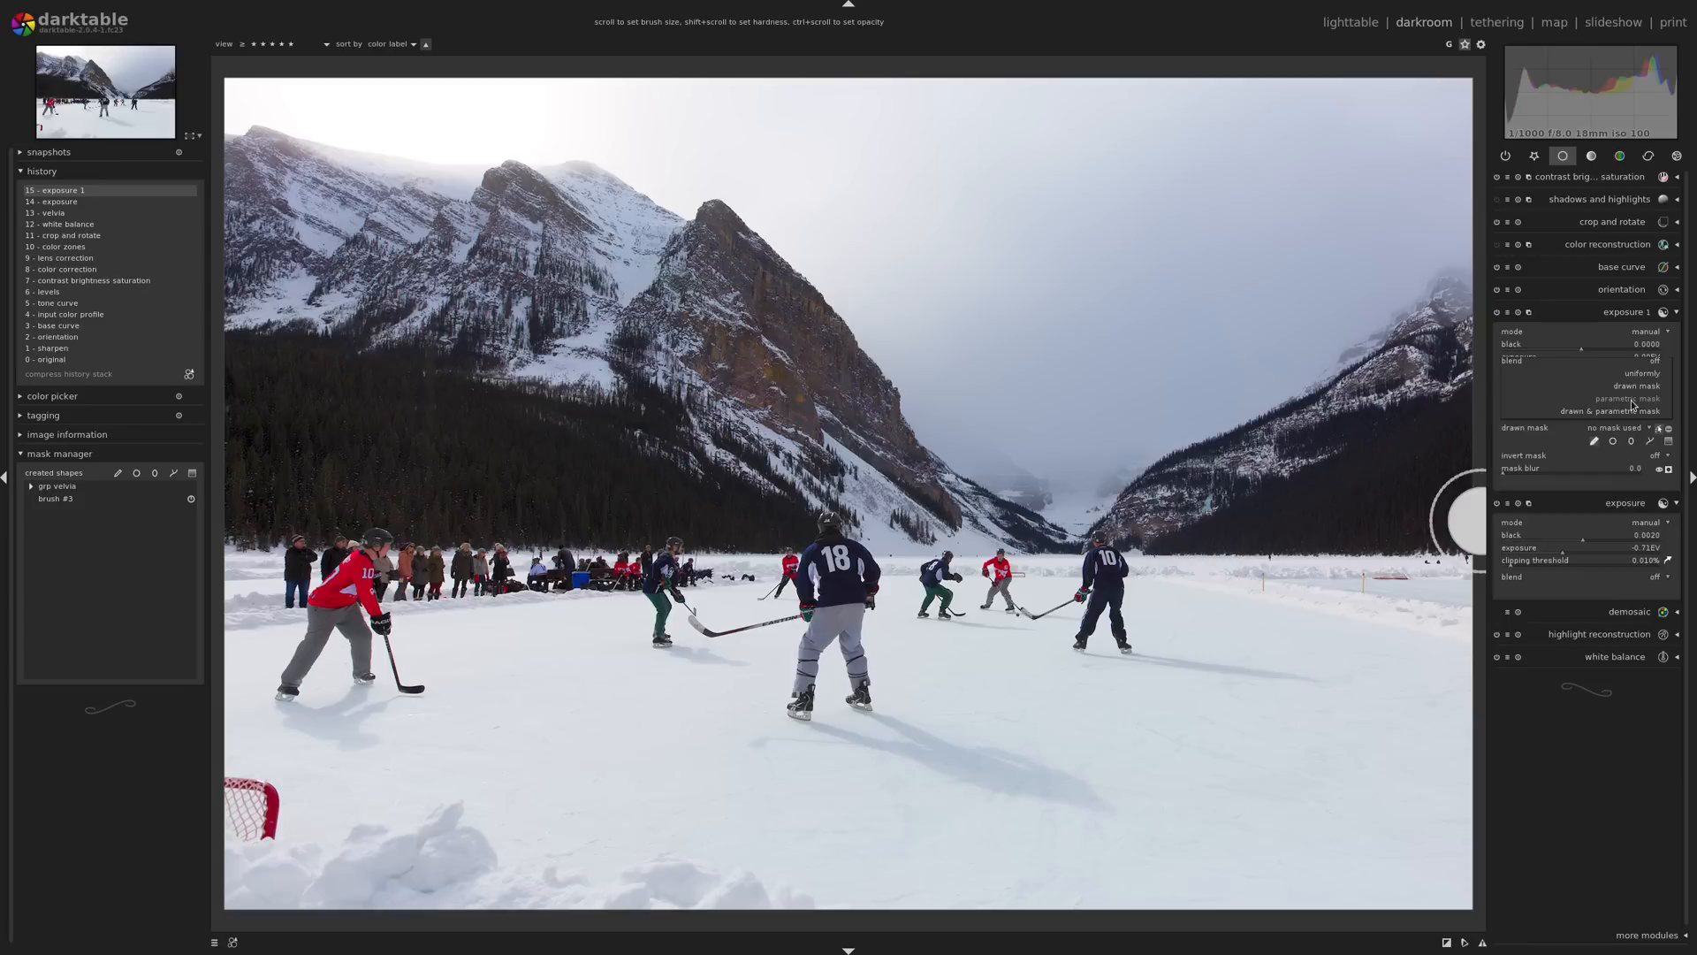
click(1625, 397)
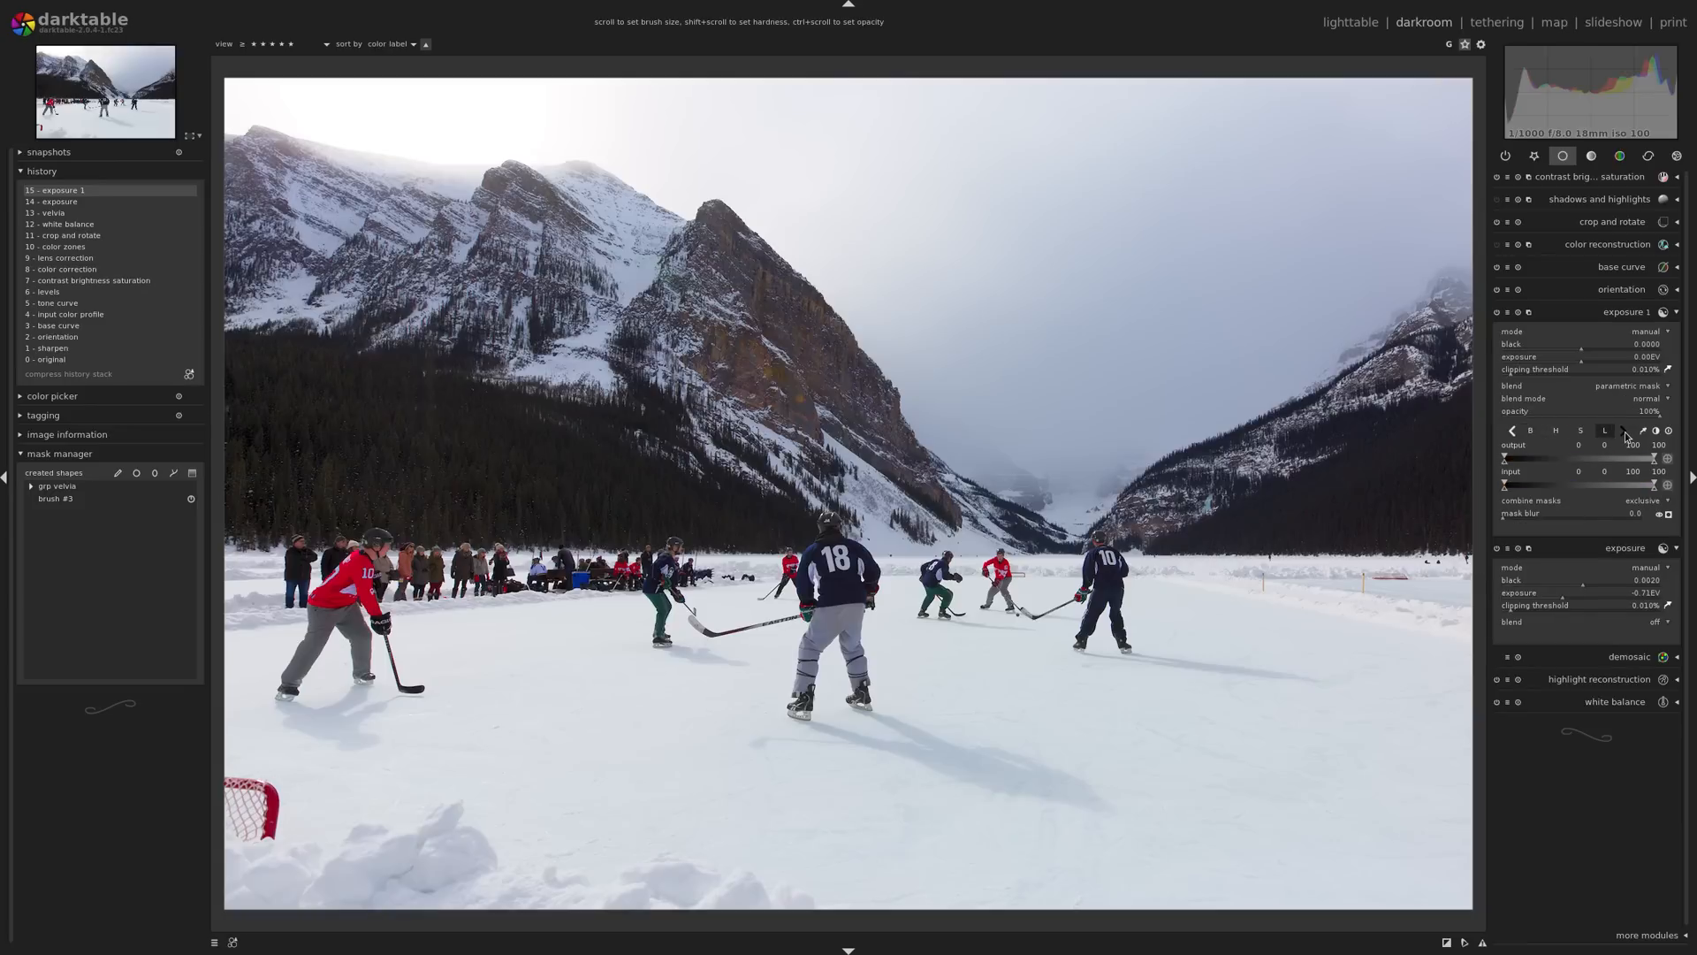
drag(1505, 458, 1548, 458)
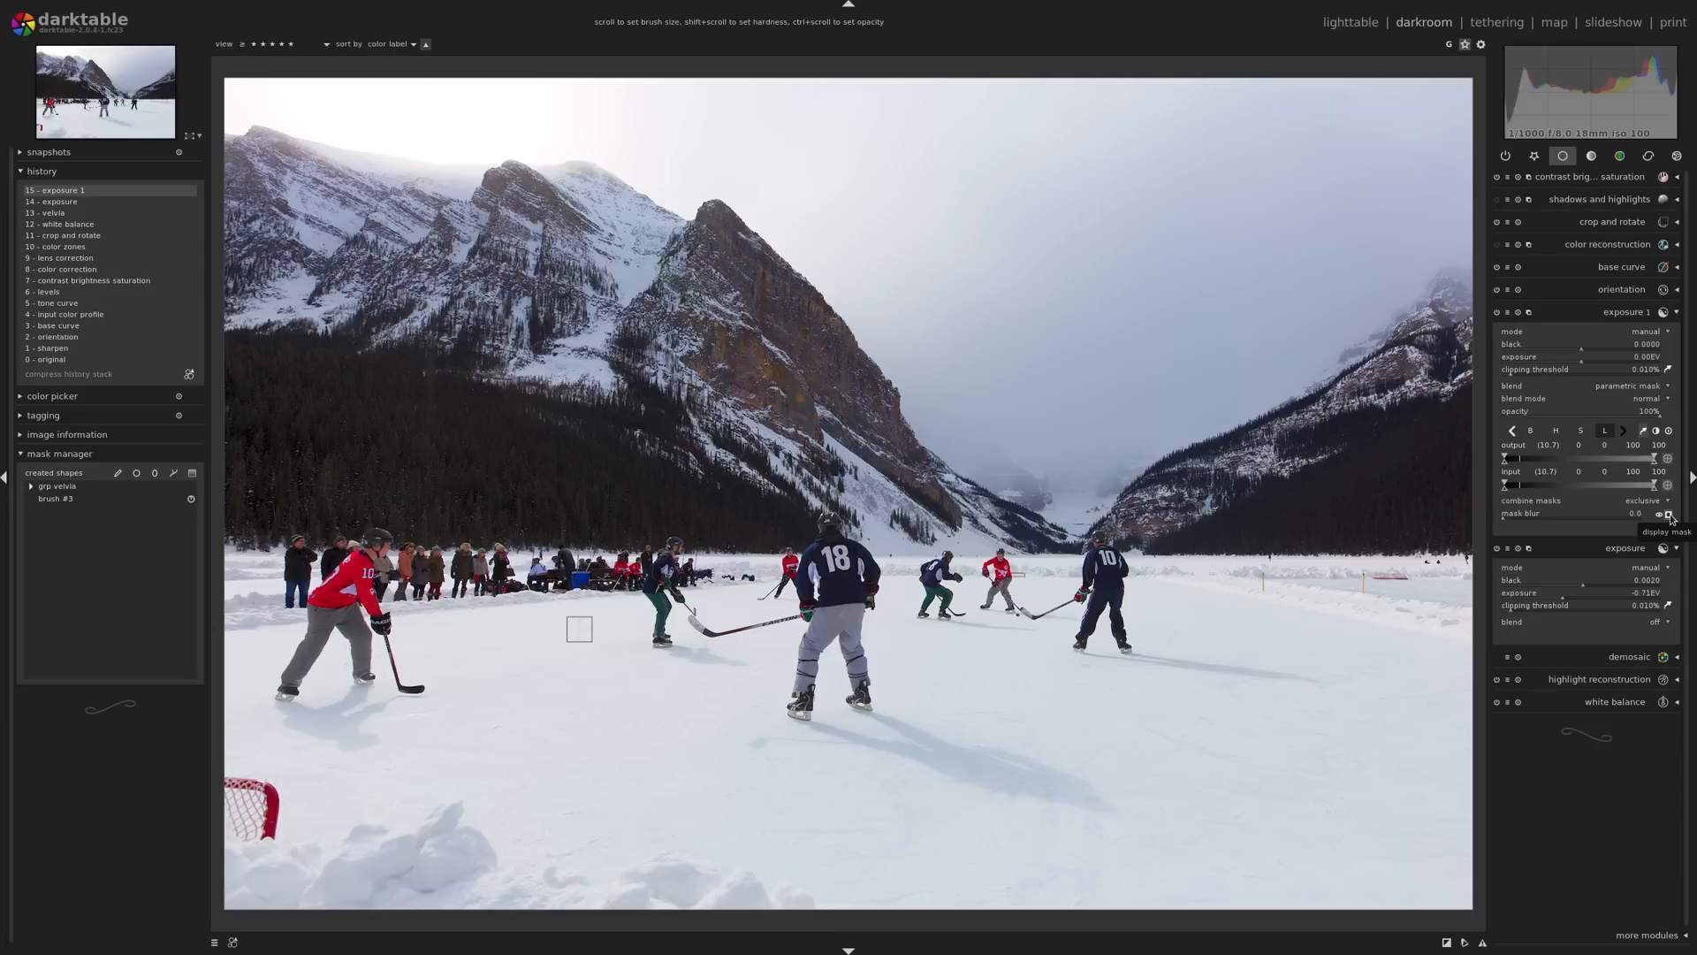
Turn on the mask display to show exposure 1's mask as a yellow overlay
click(1668, 514)
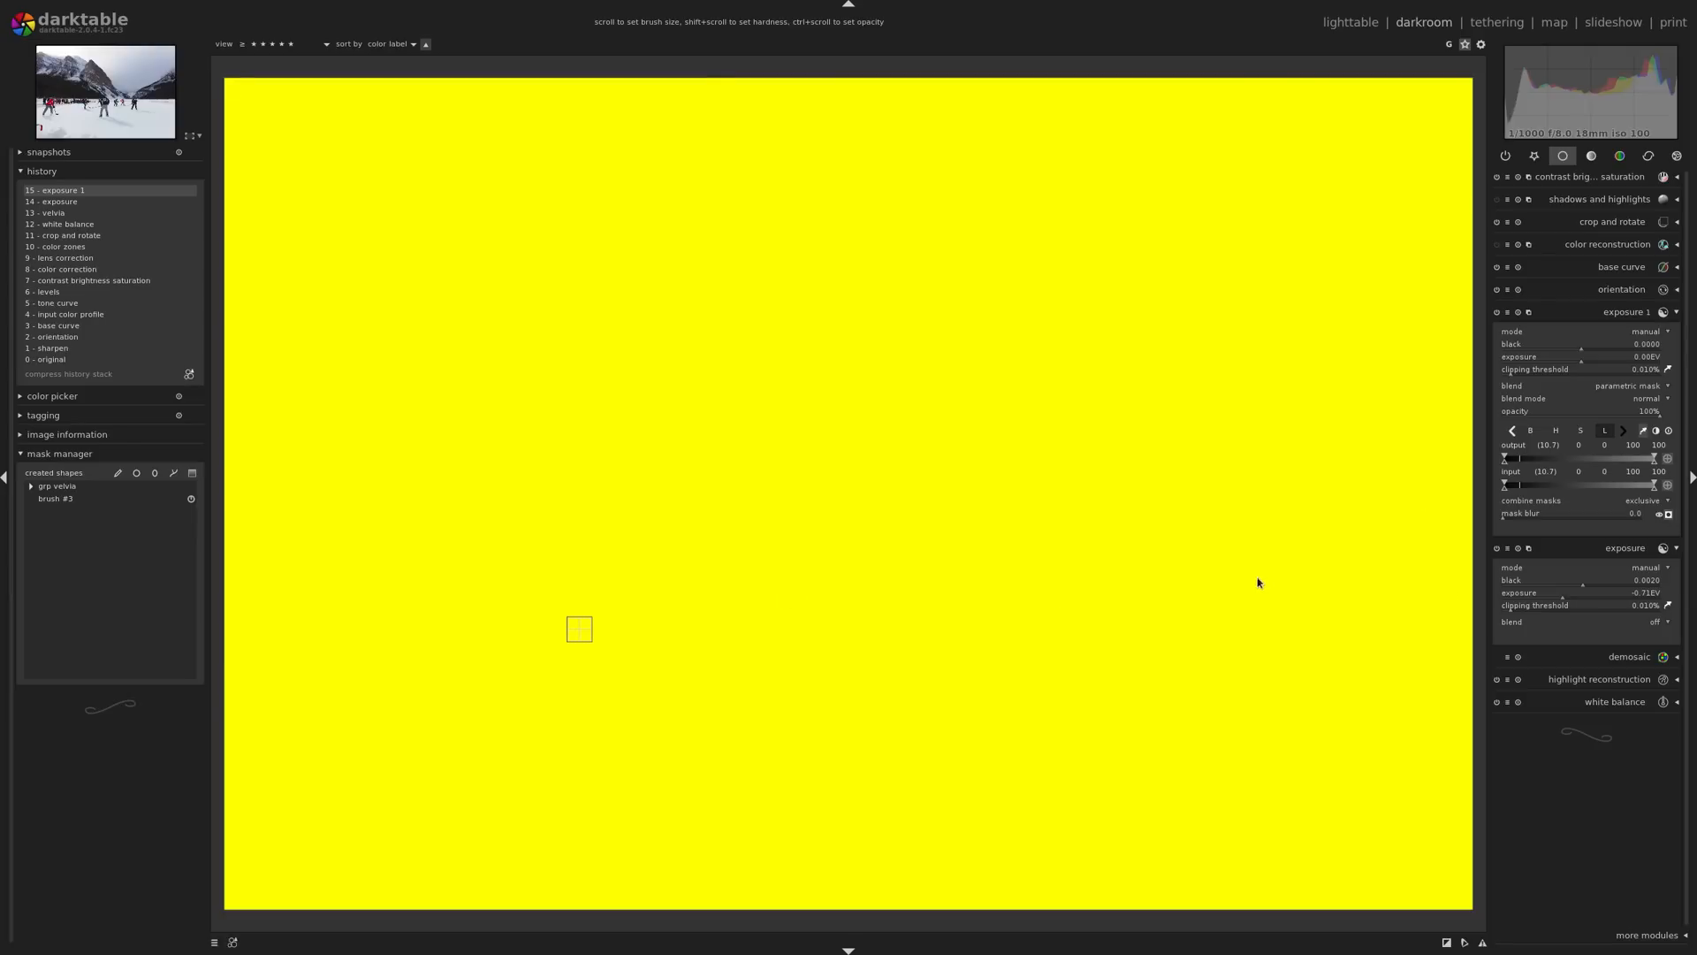
mouse_move(1512, 485)
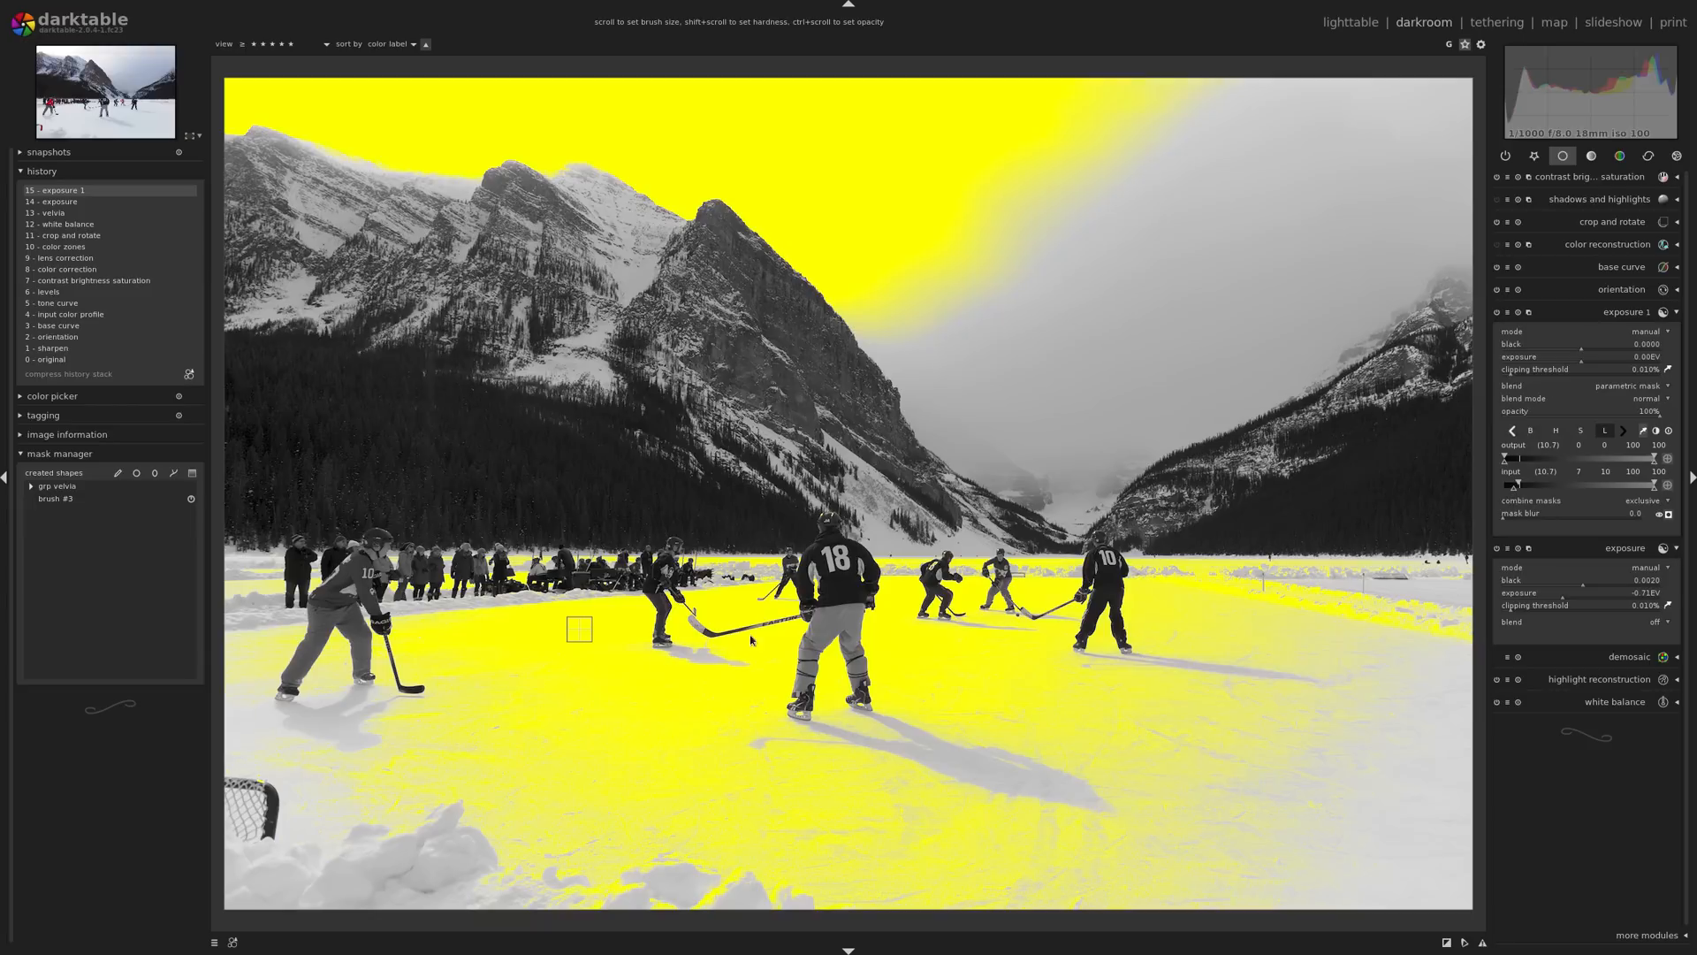
mouse_move(672, 664)
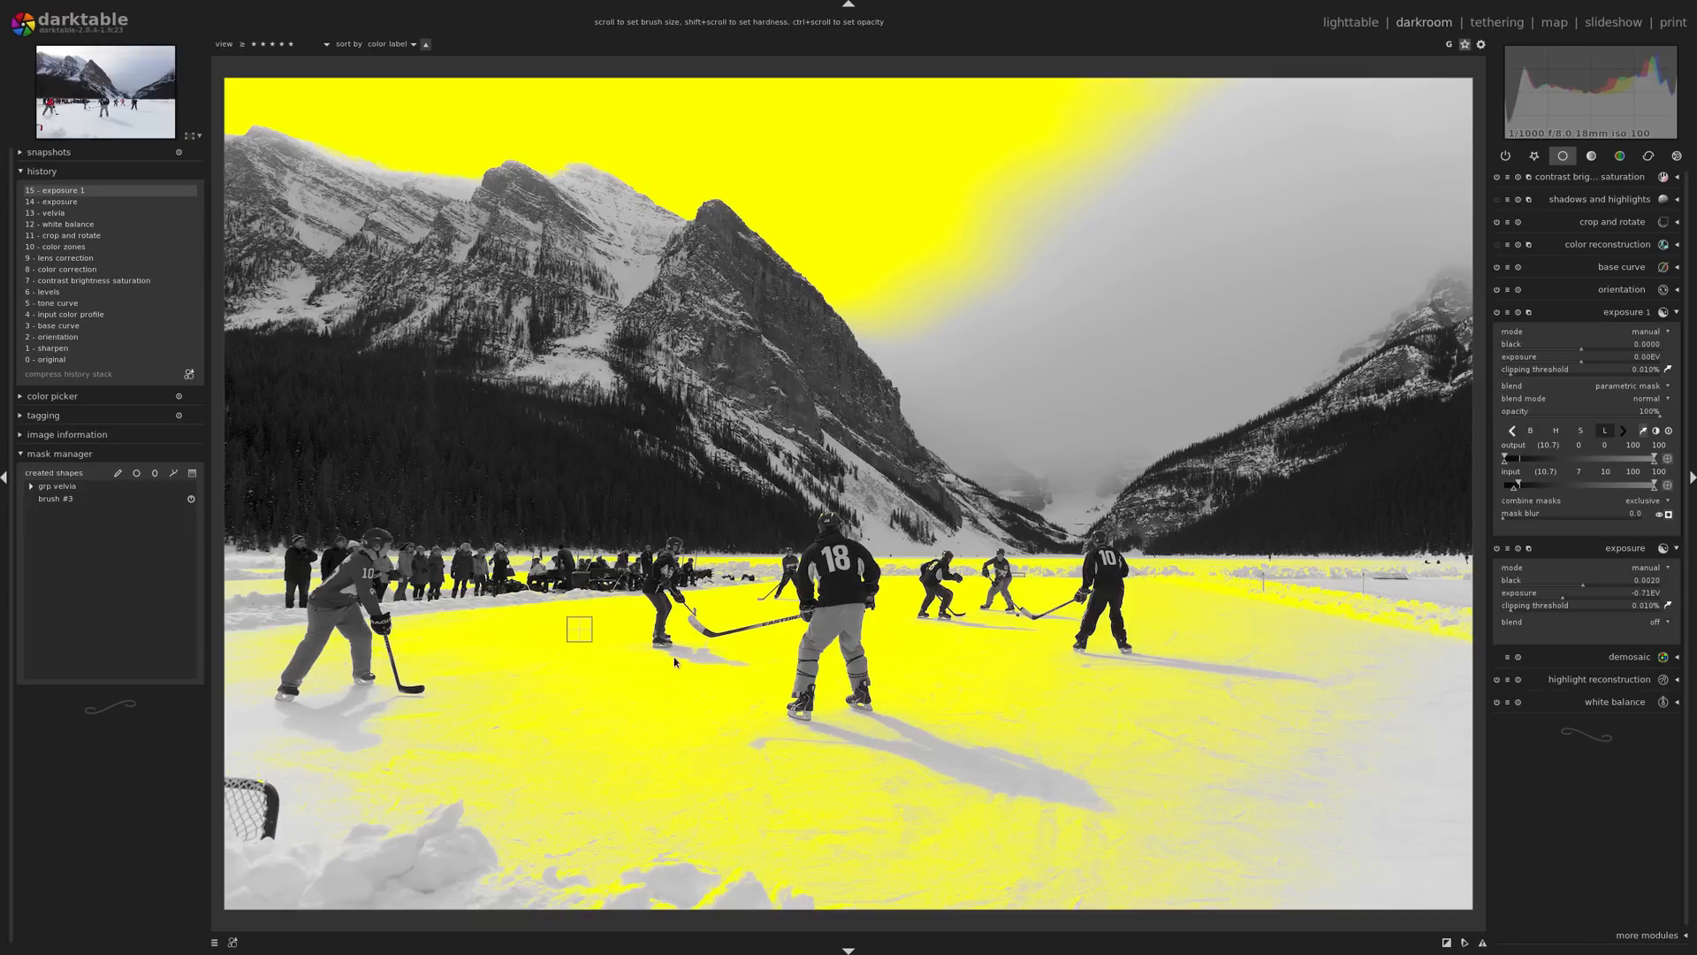
mouse_move(1009, 796)
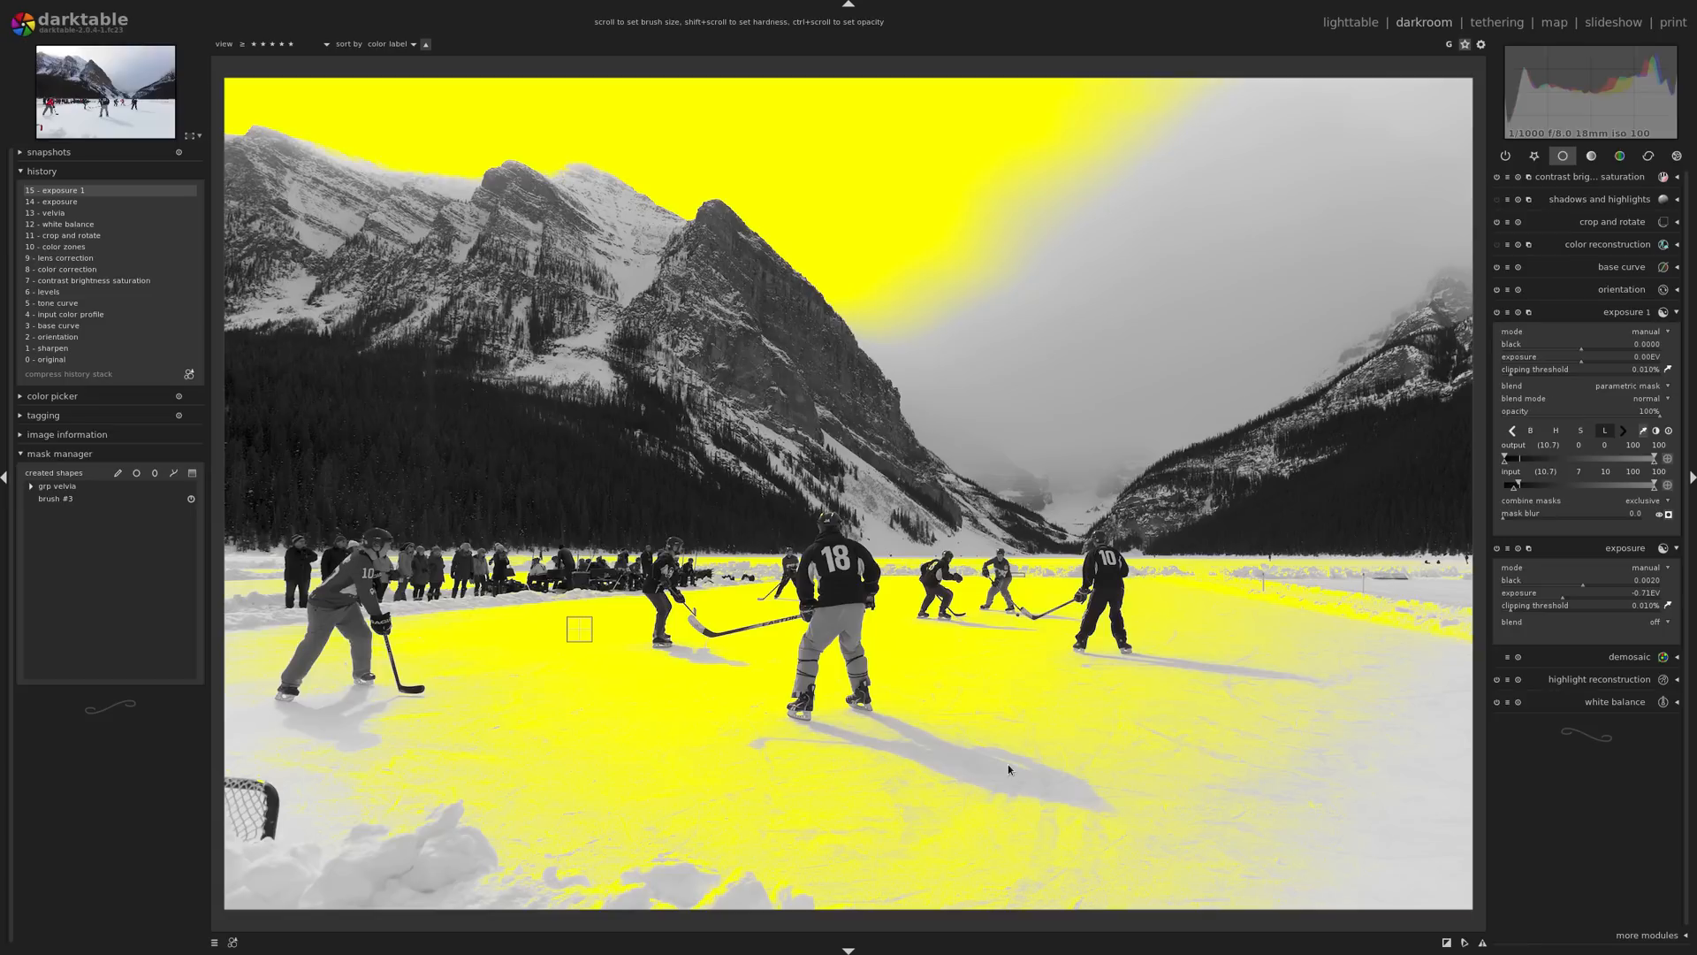
mouse_move(740, 632)
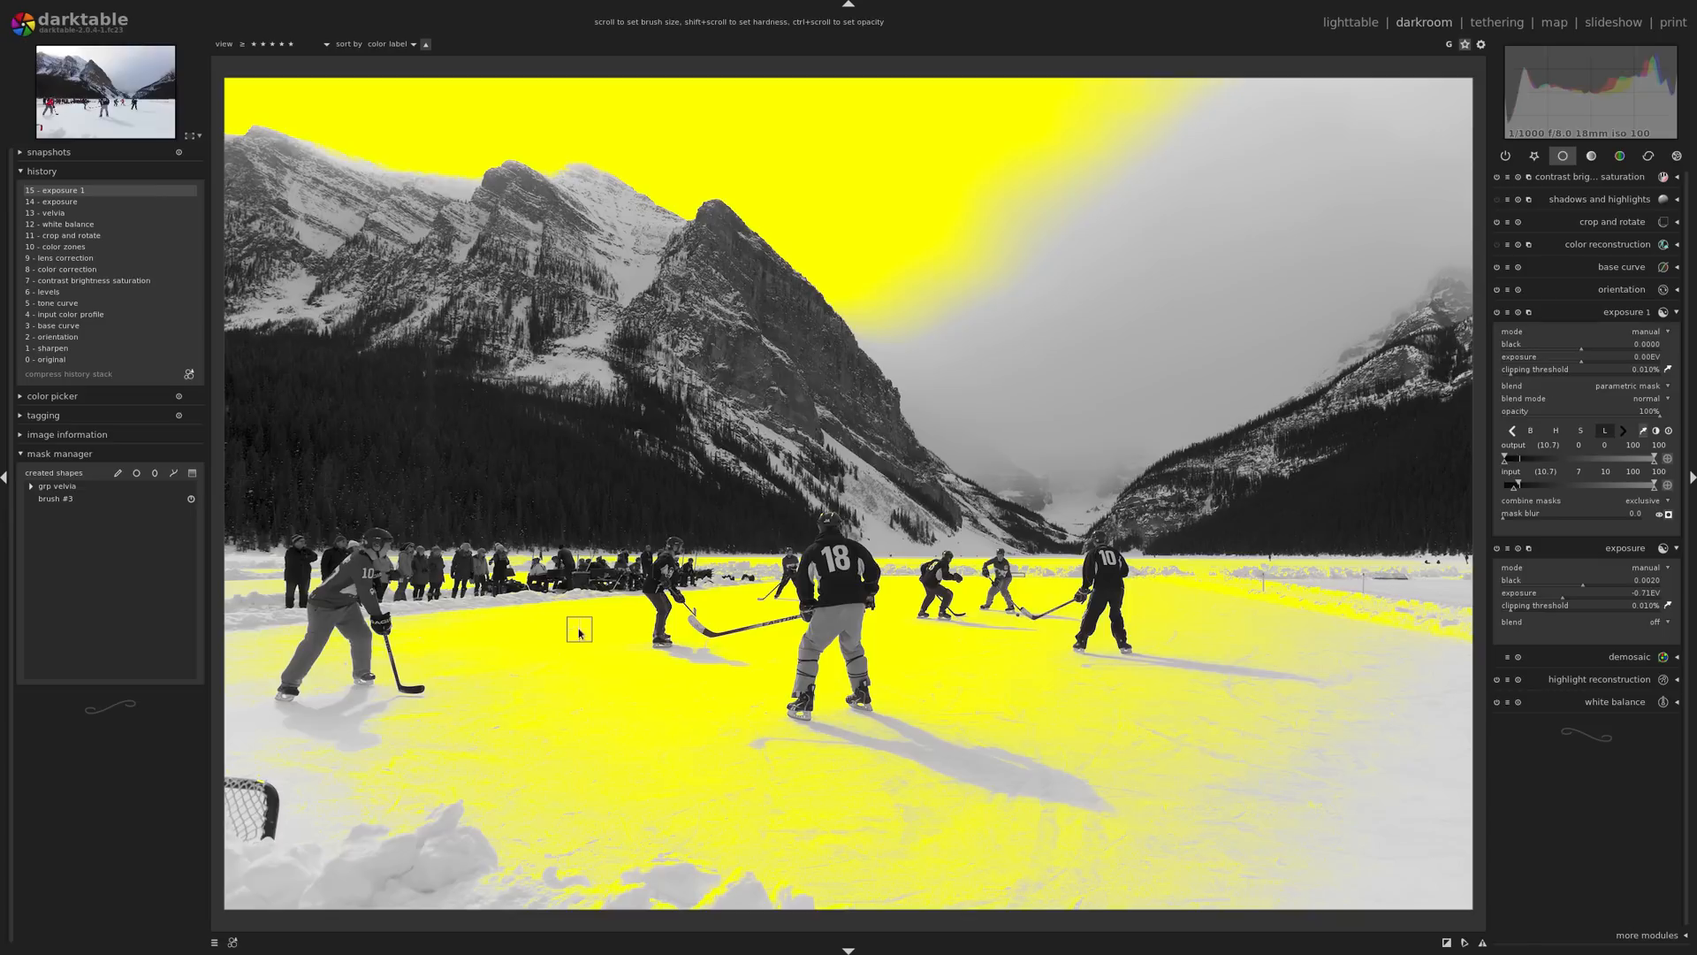
mouse_move(685, 166)
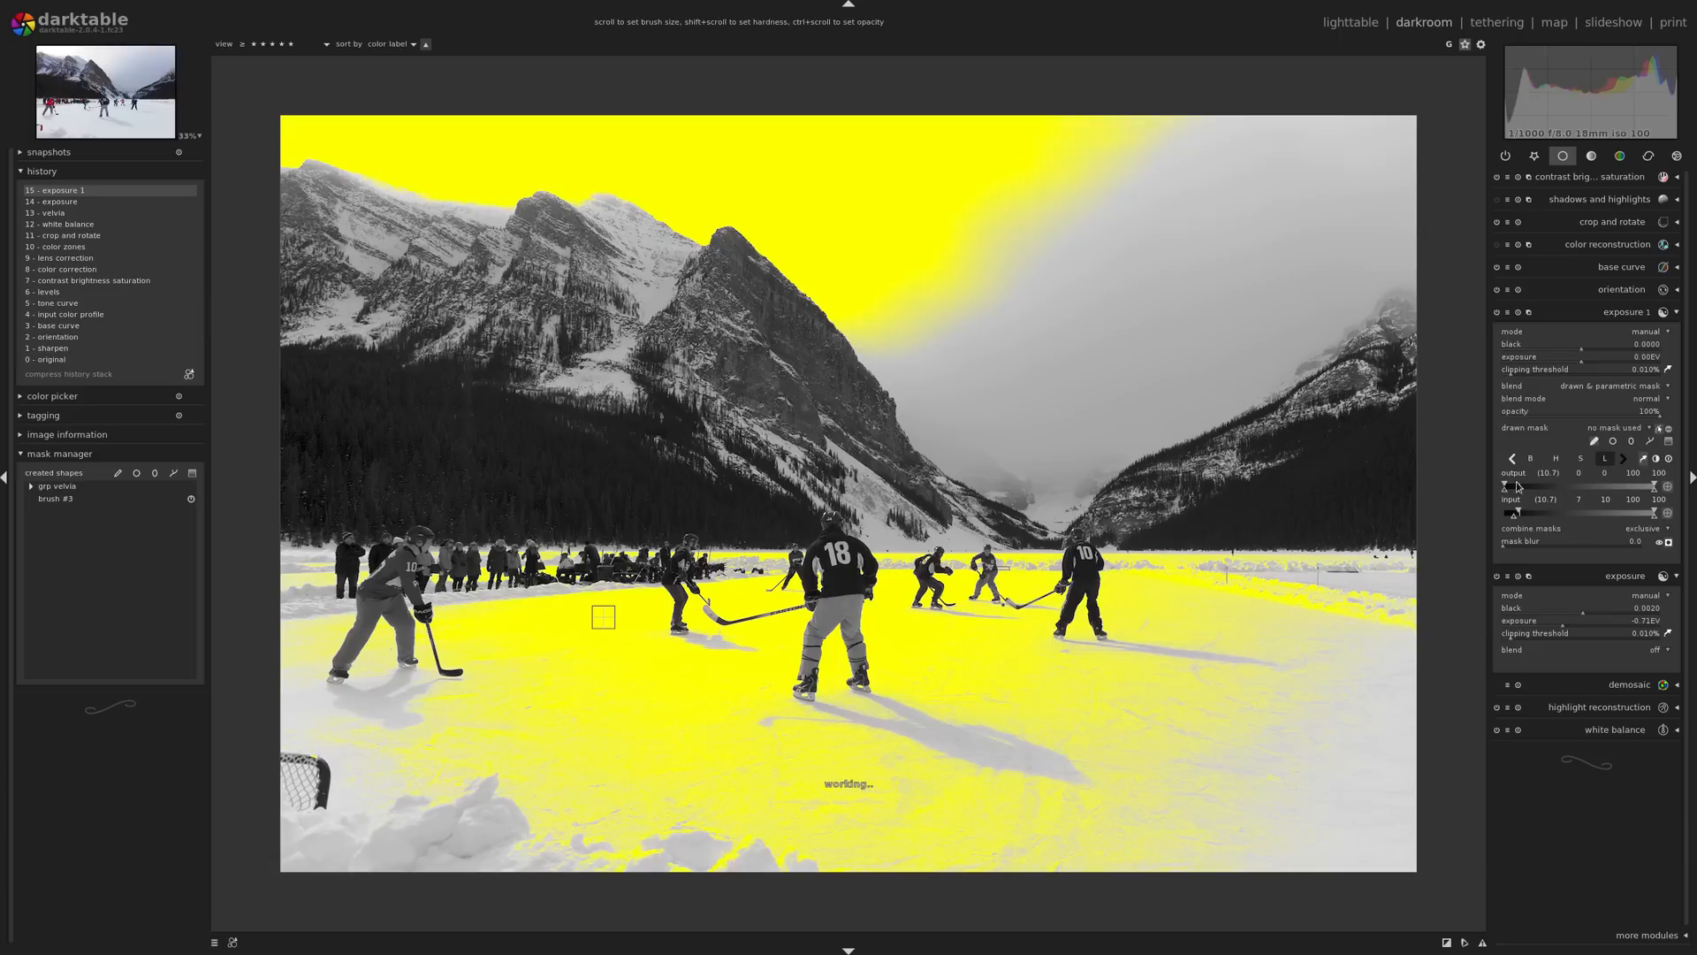
mouse_move(222, 499)
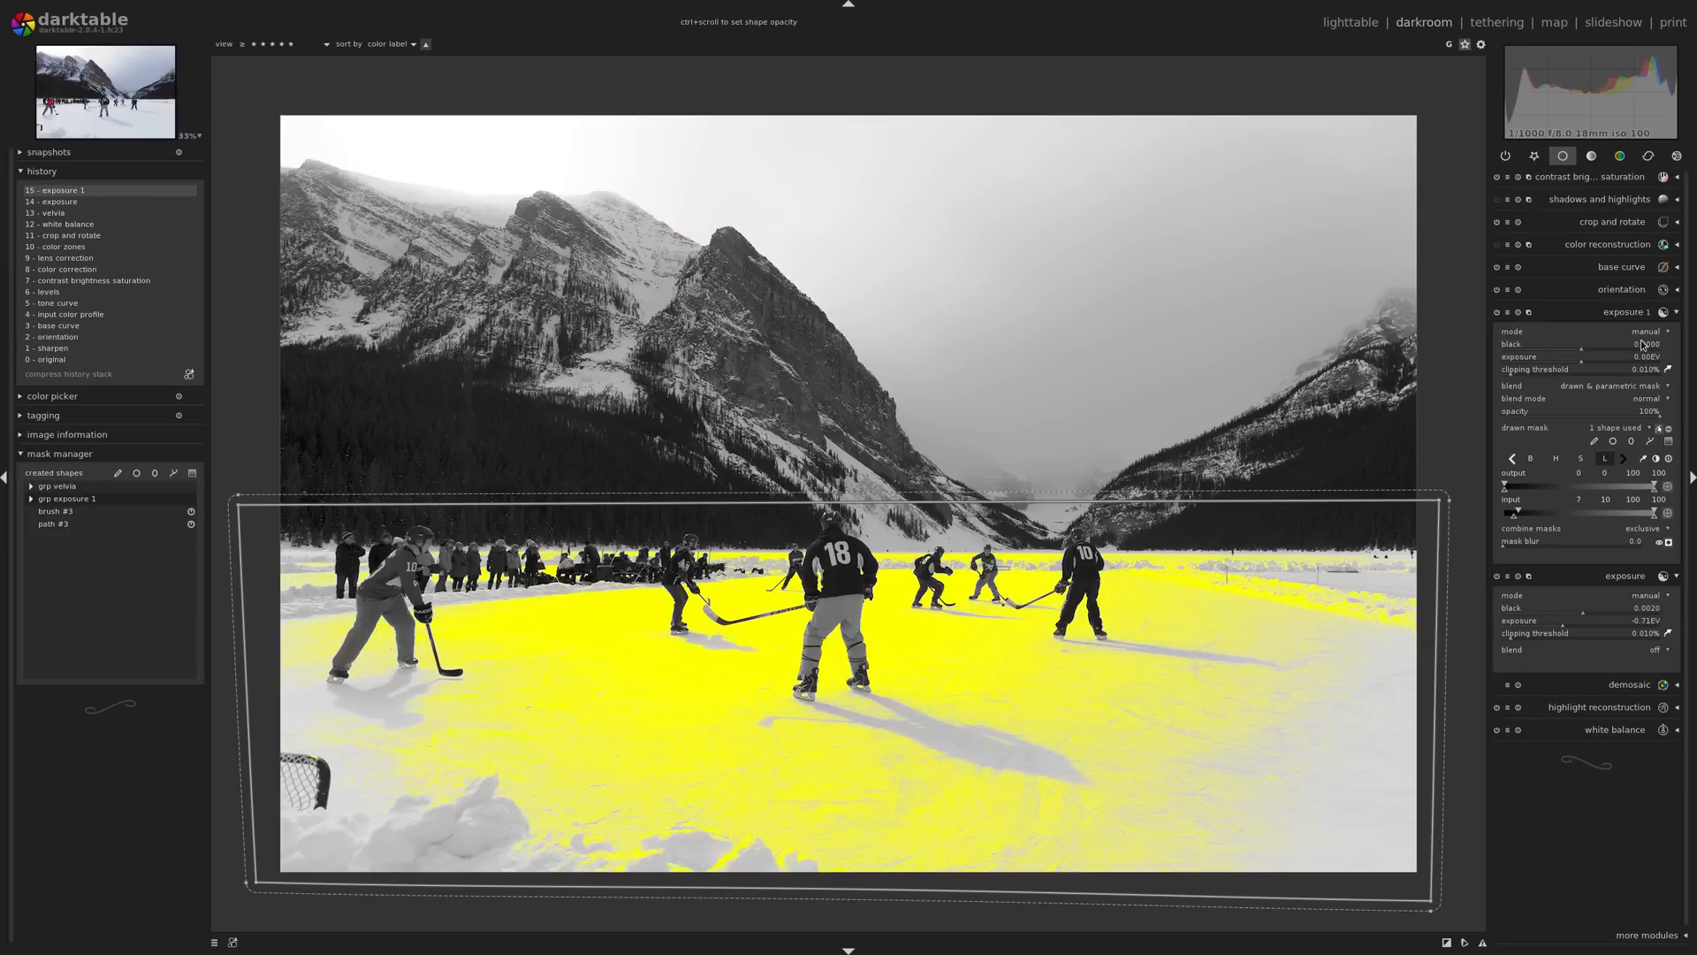
Collapse and reopen the exposure 1 module to refresh the combined mask view
click(1626, 312)
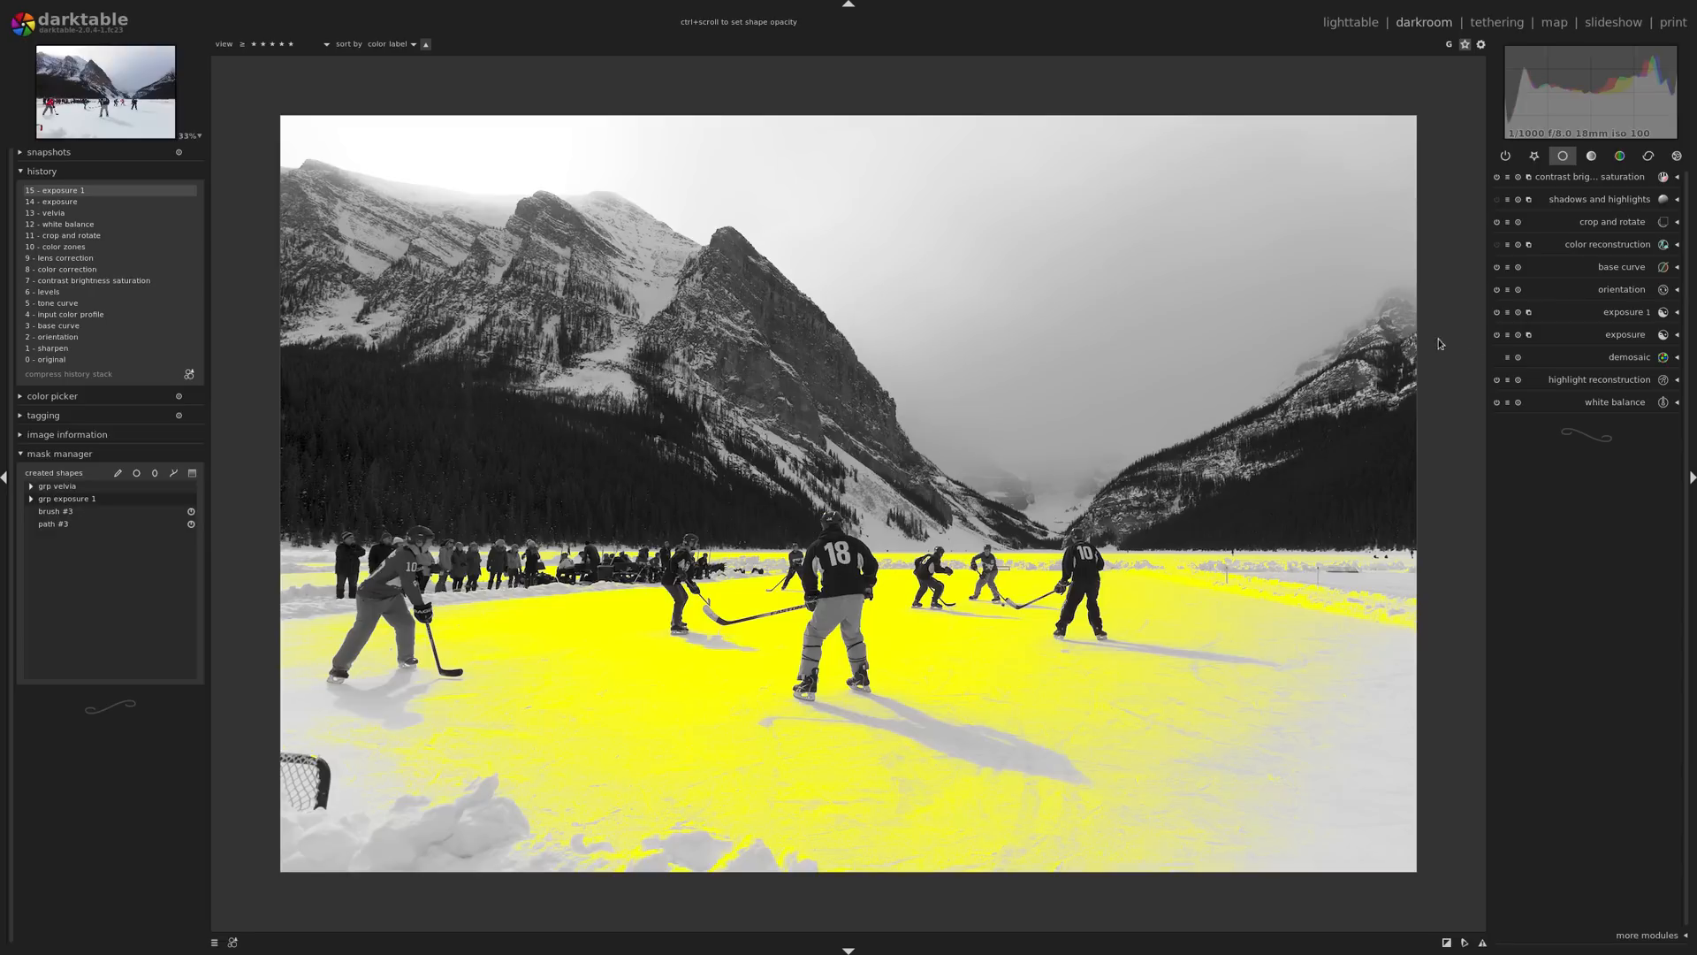
click(1624, 312)
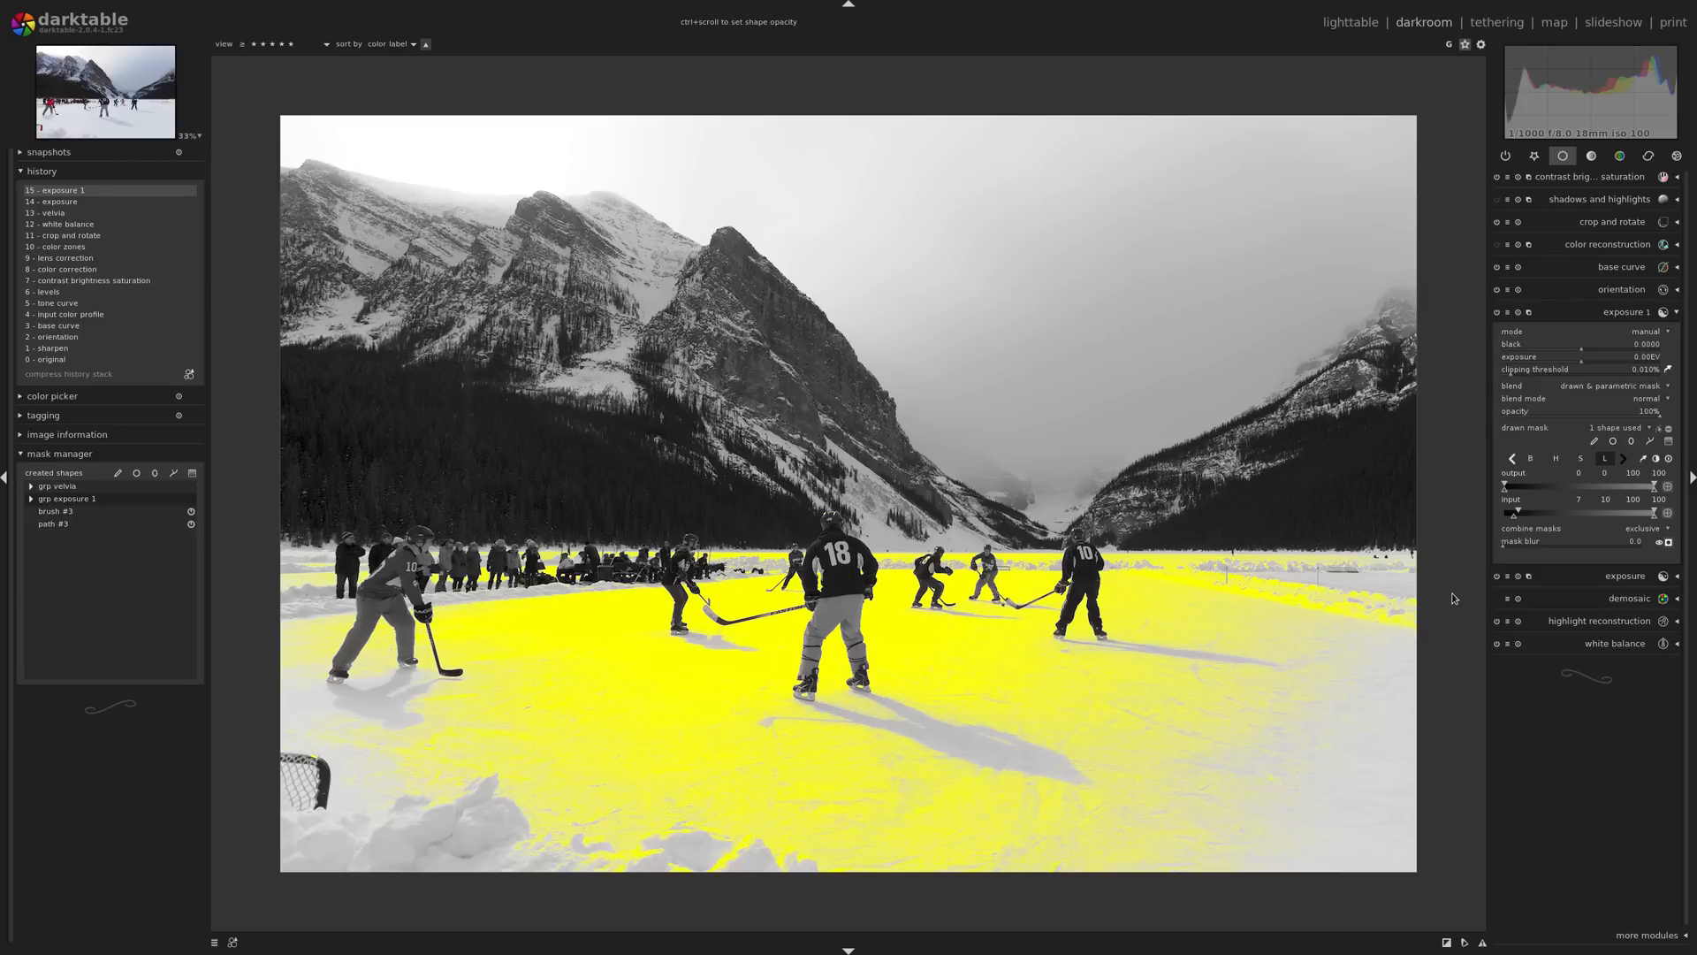
mouse_move(1526, 565)
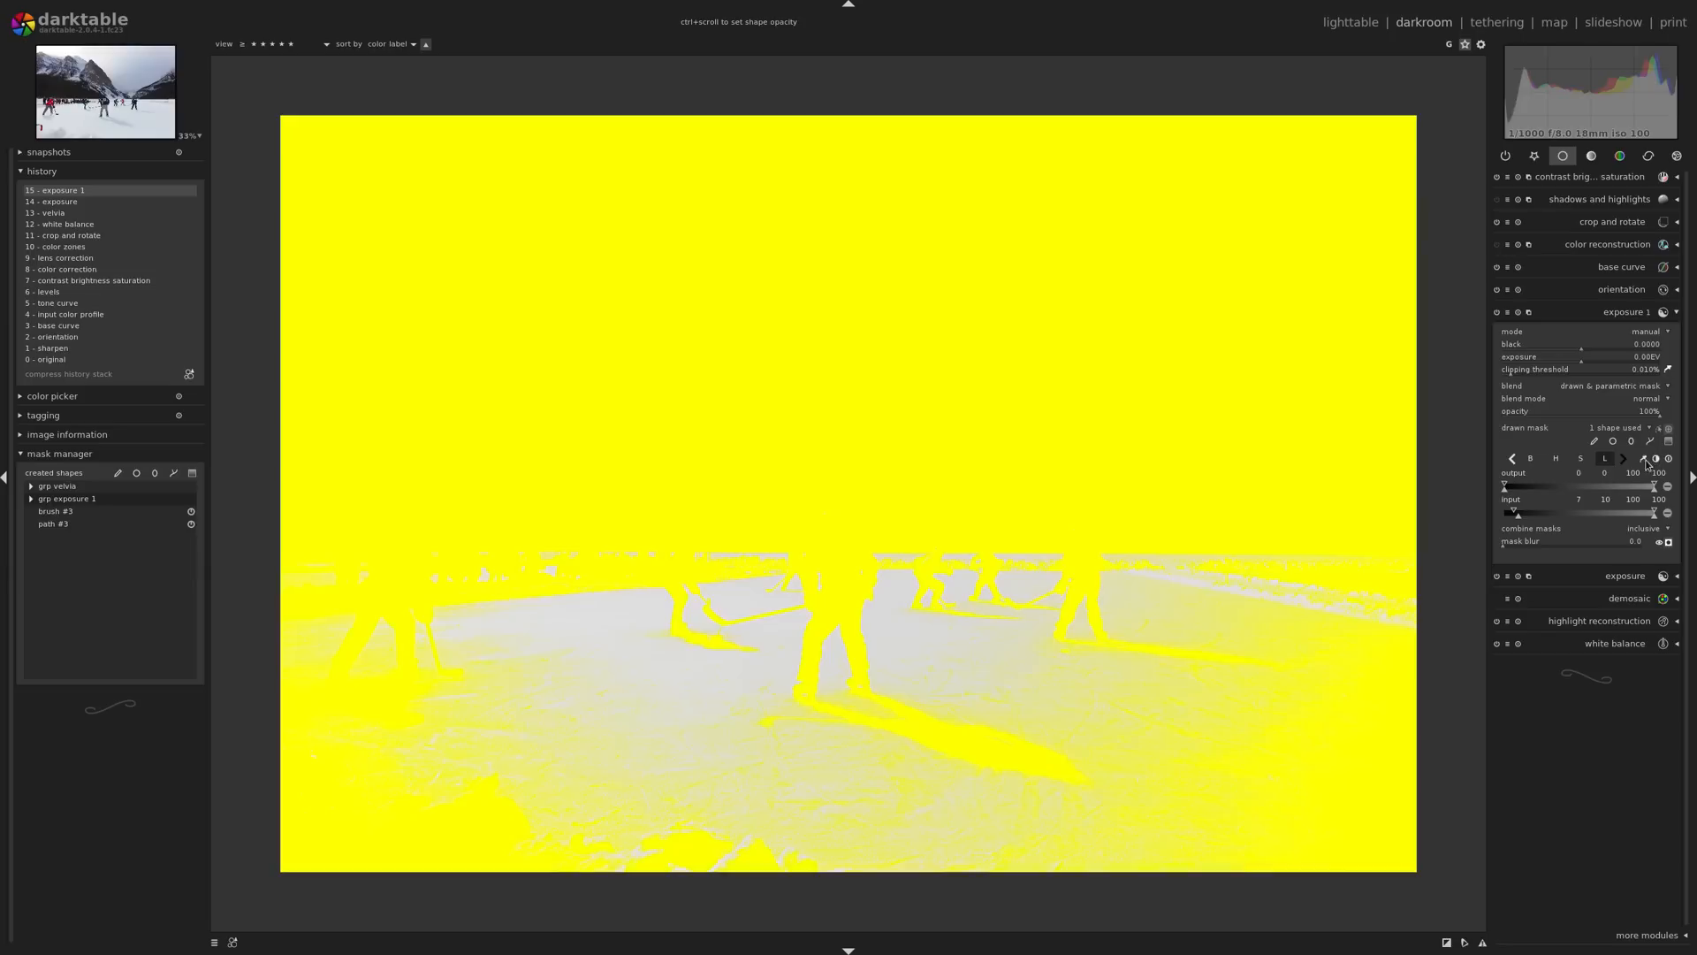
mouse_move(905, 368)
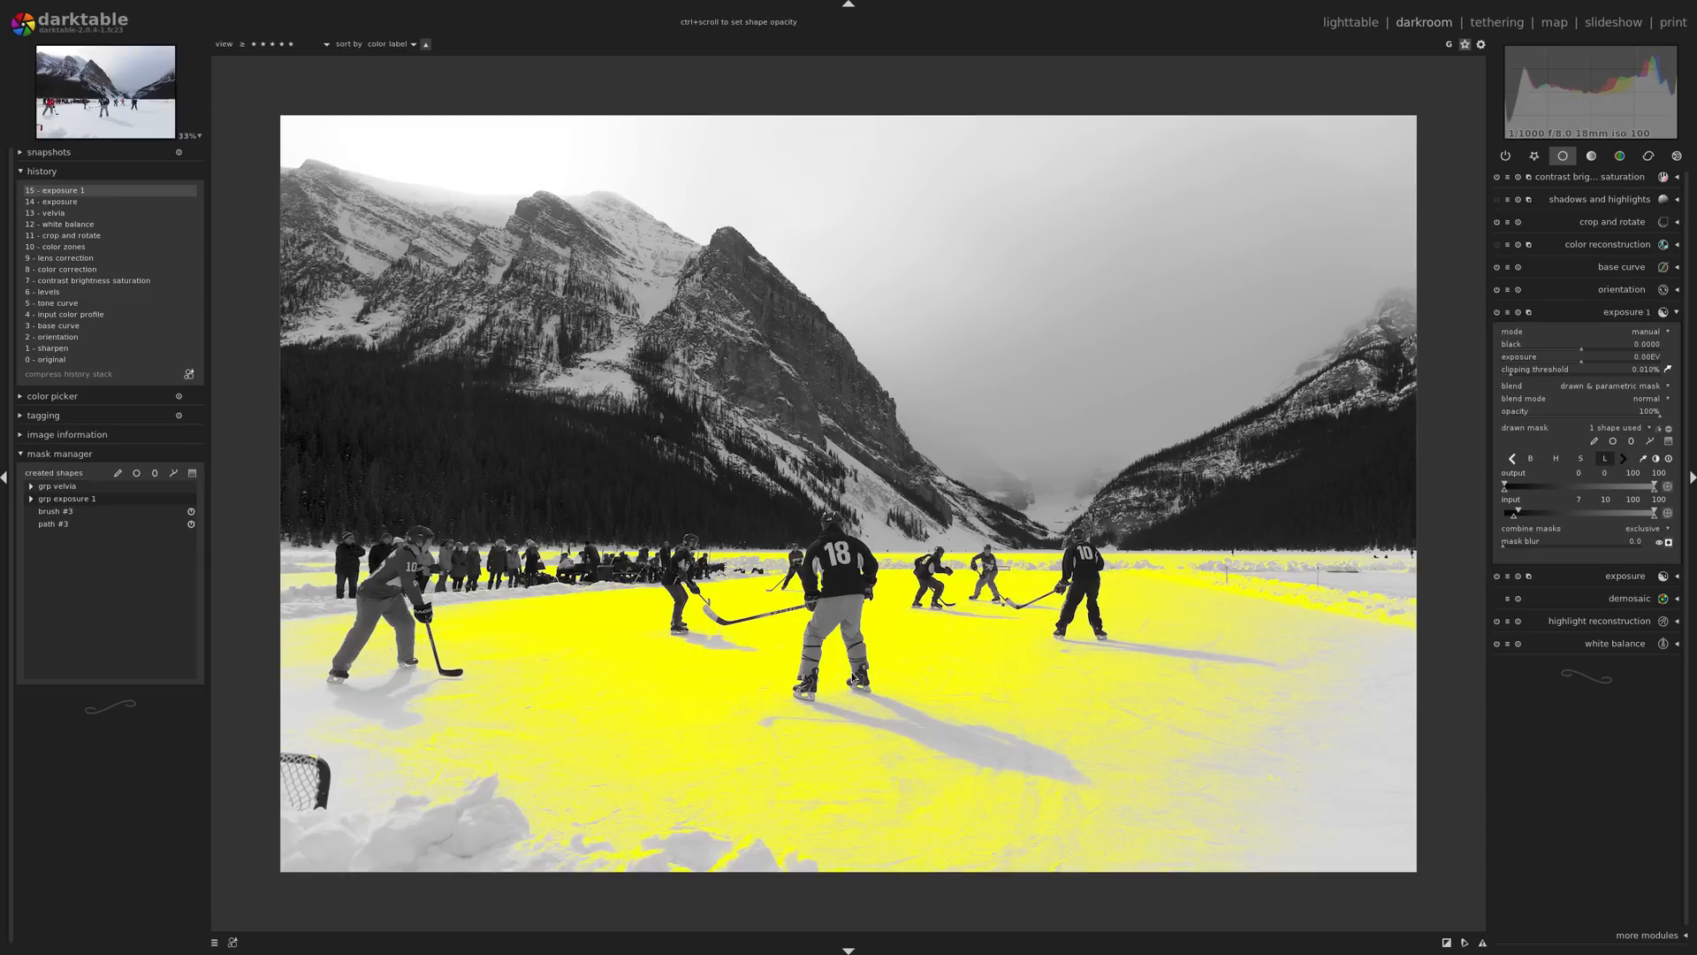
click(1496, 312)
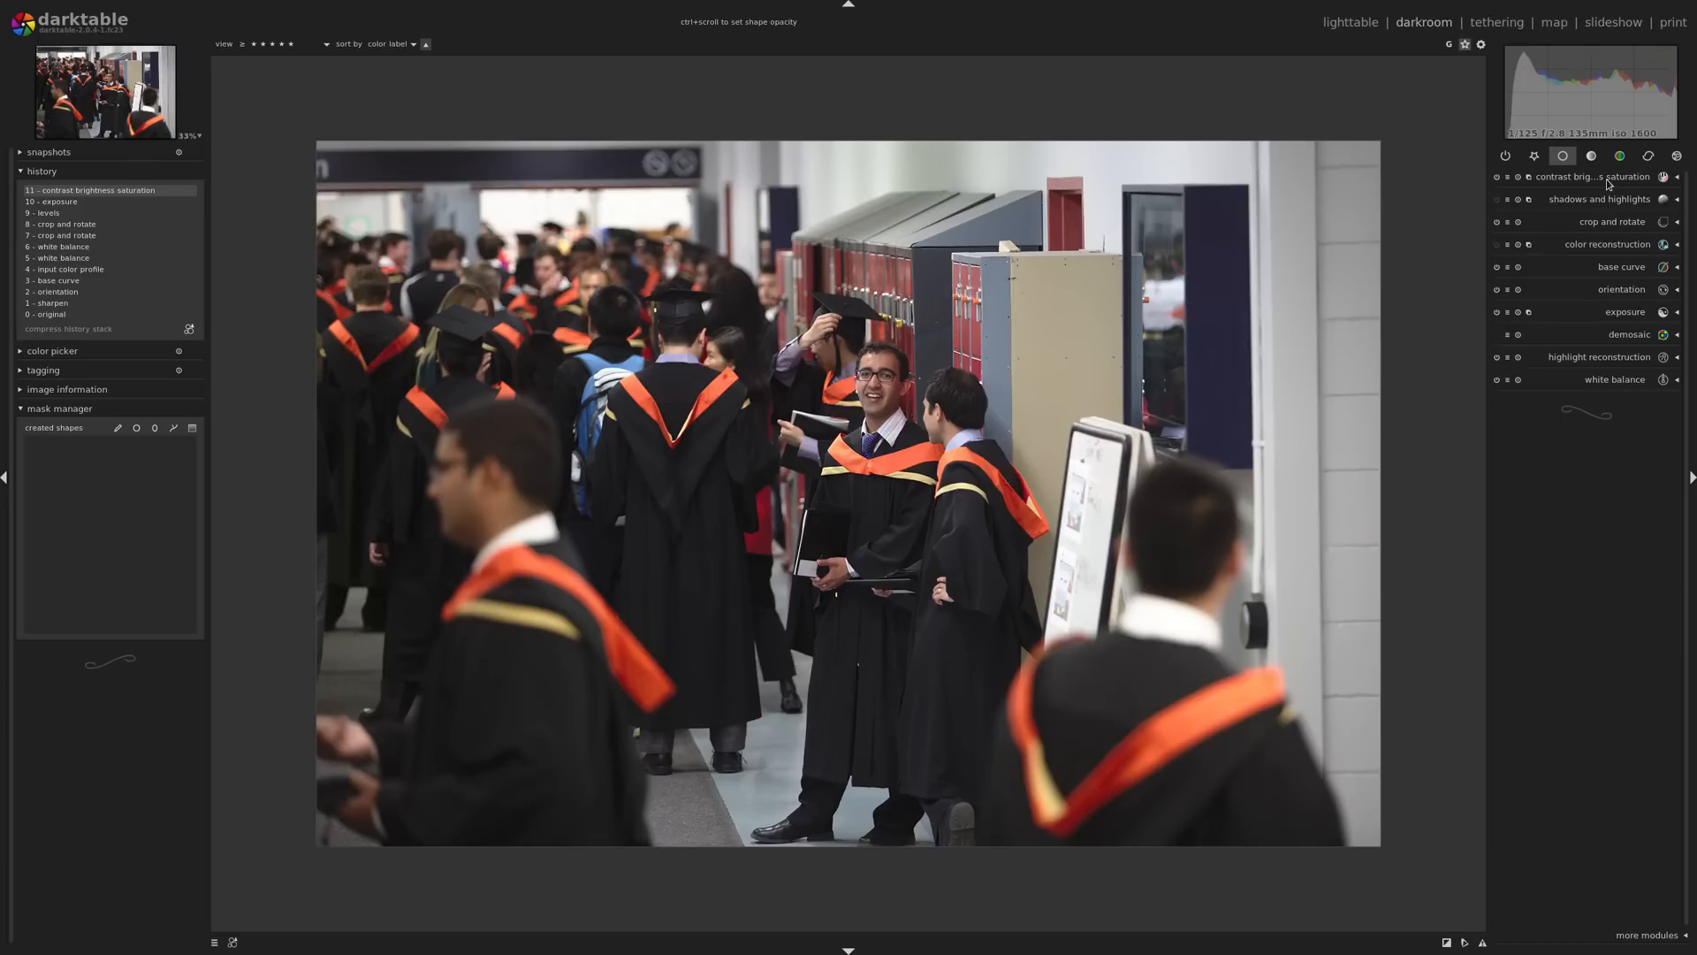
Expand the contrast brightness saturation module on the graduation photo
click(1592, 176)
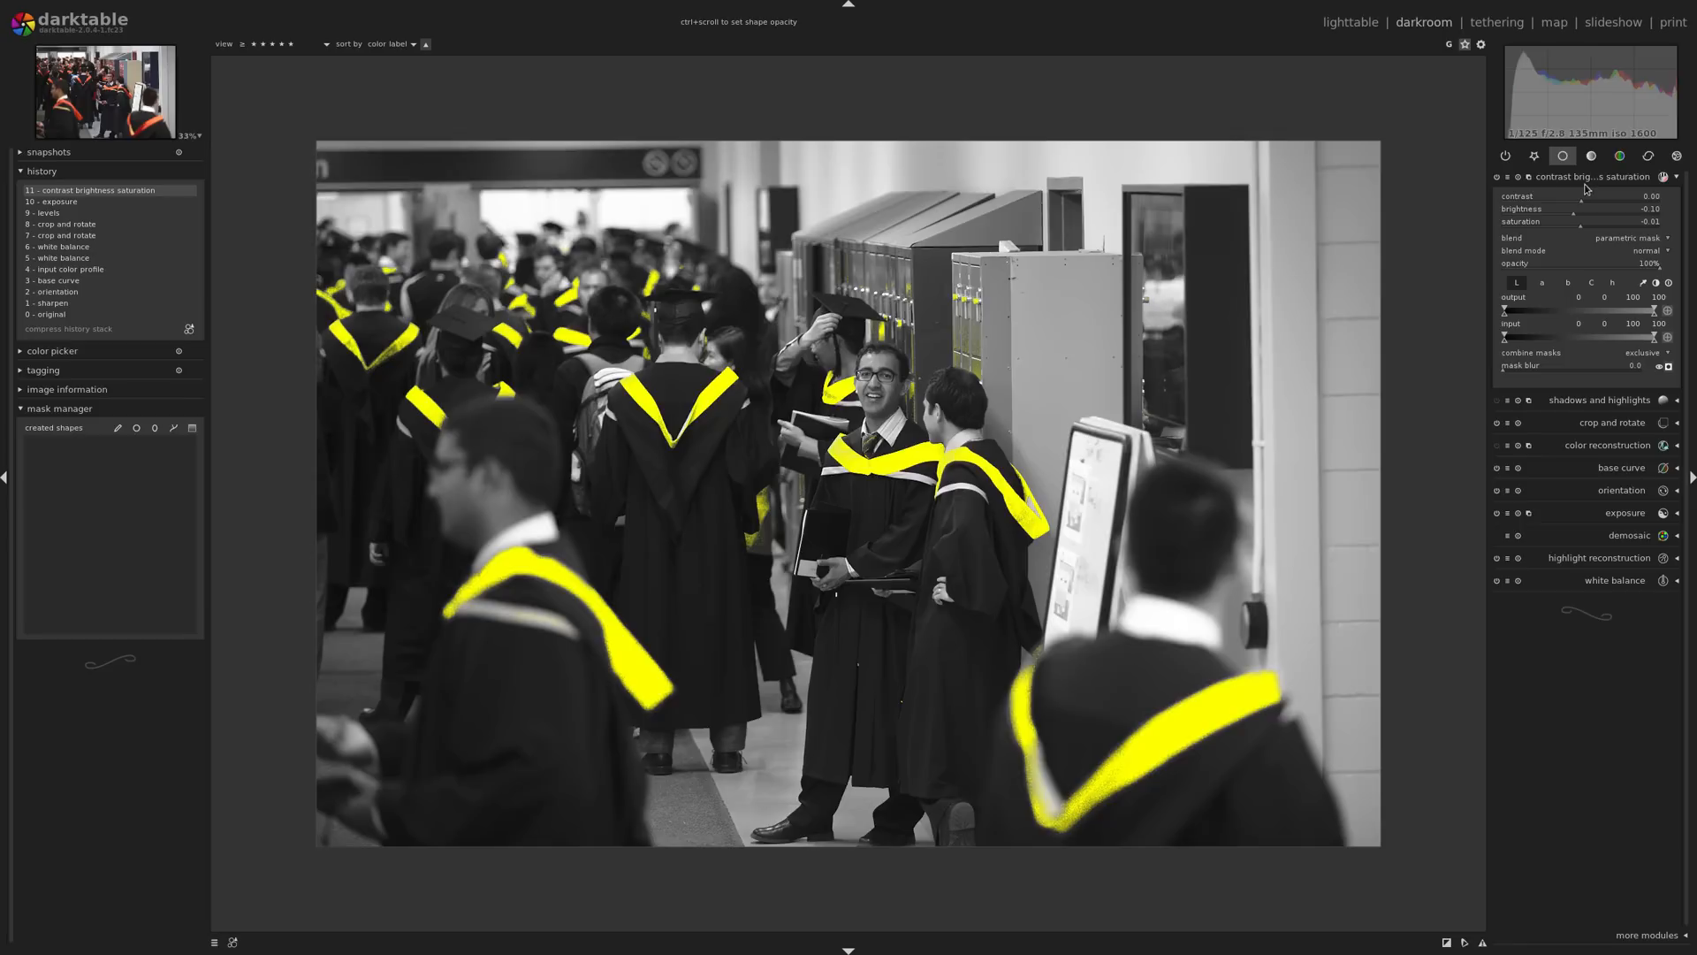
mouse_move(1417, 434)
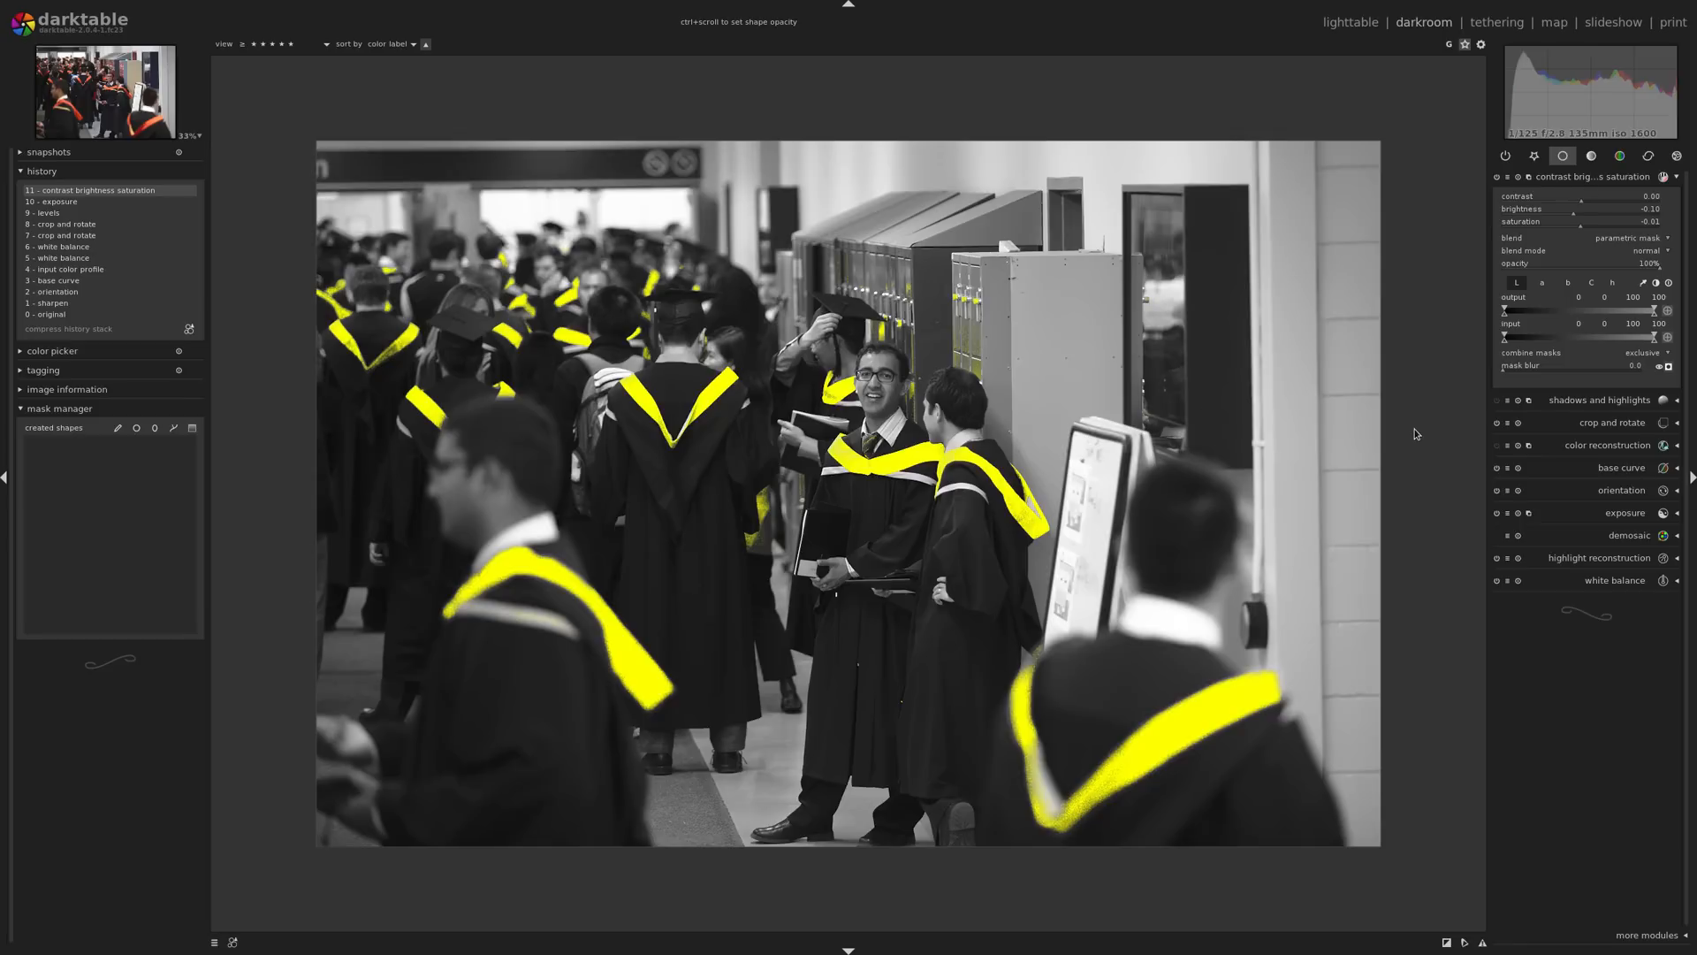